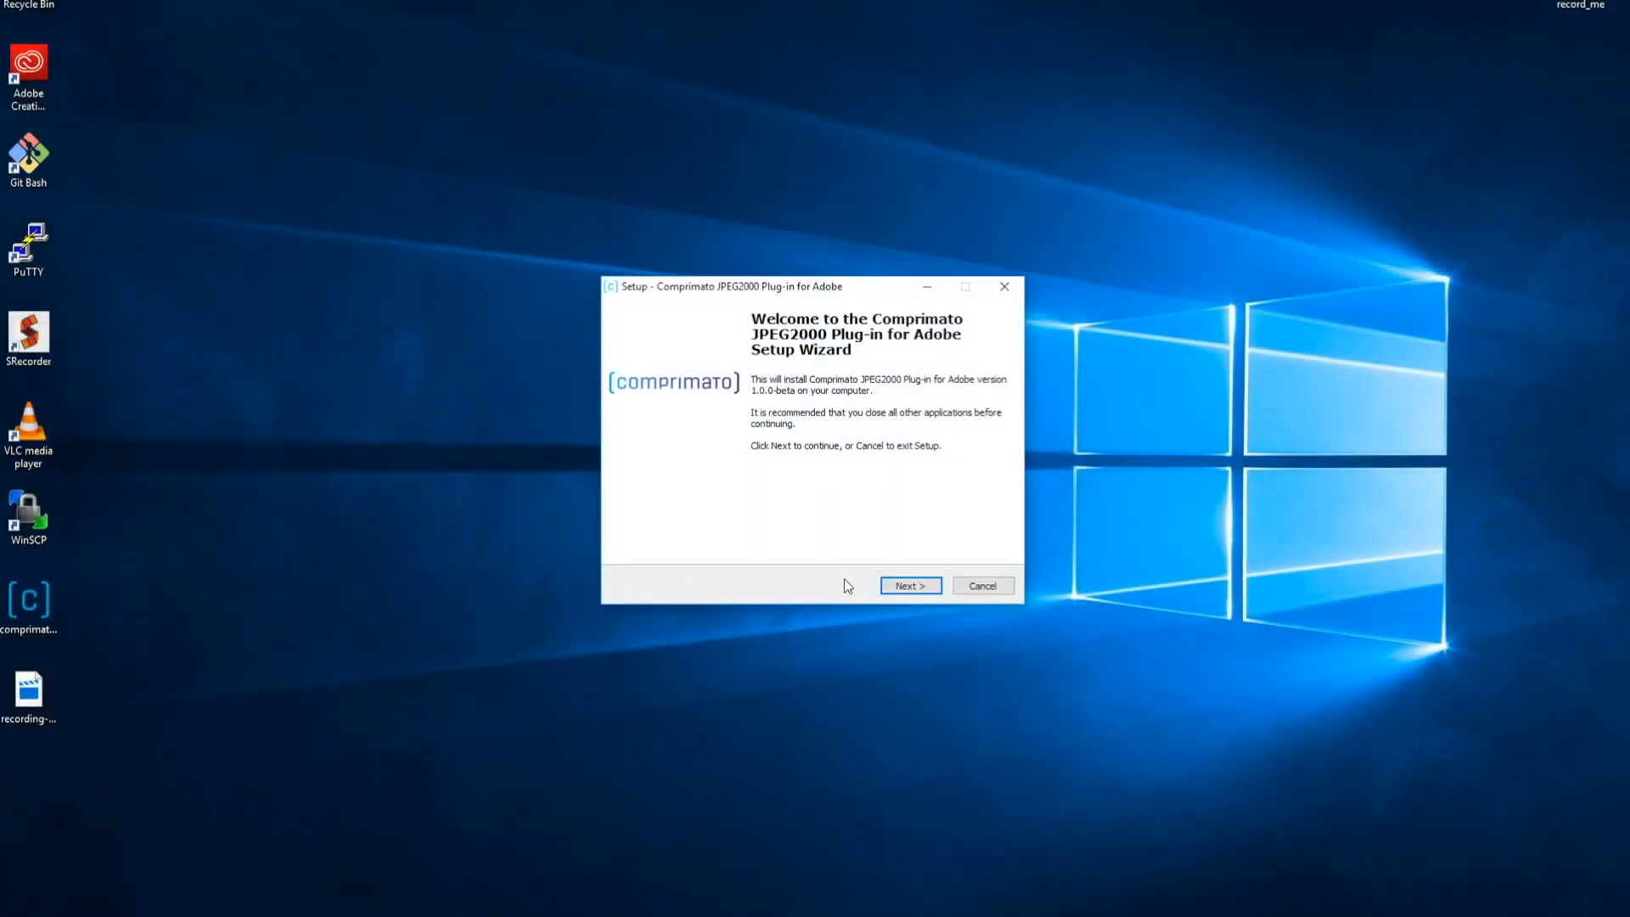
# Accept the license, keep detected Adobe locations, install the Comprimato JPEG2000 plug-in, and finish setup
pyautogui.click(908, 585)
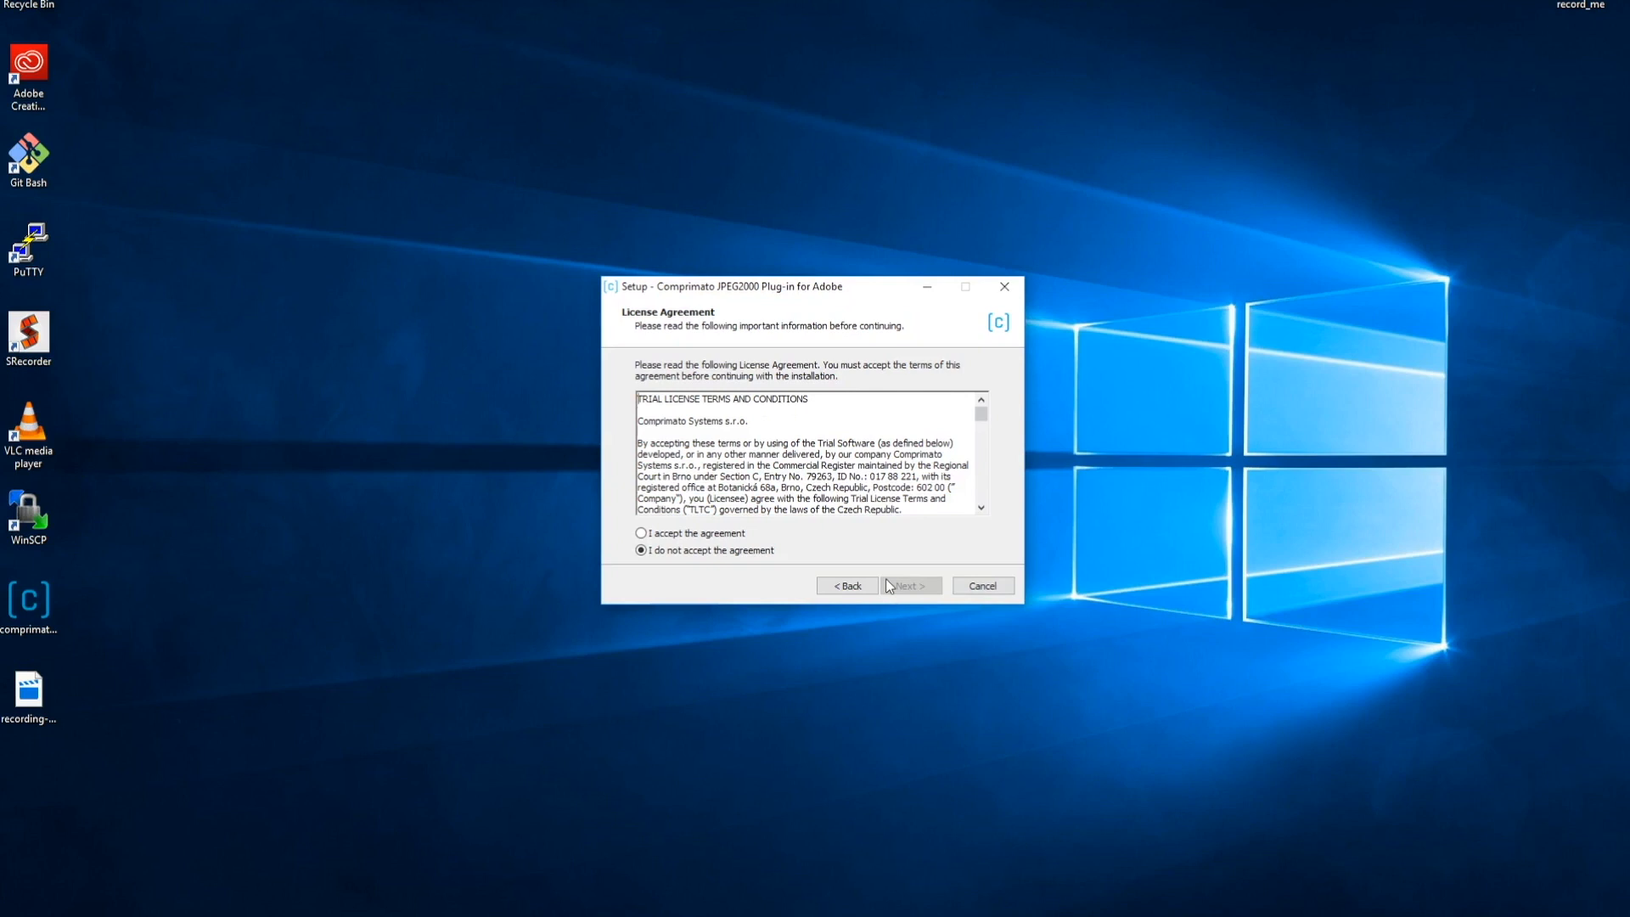
pyautogui.click(641, 533)
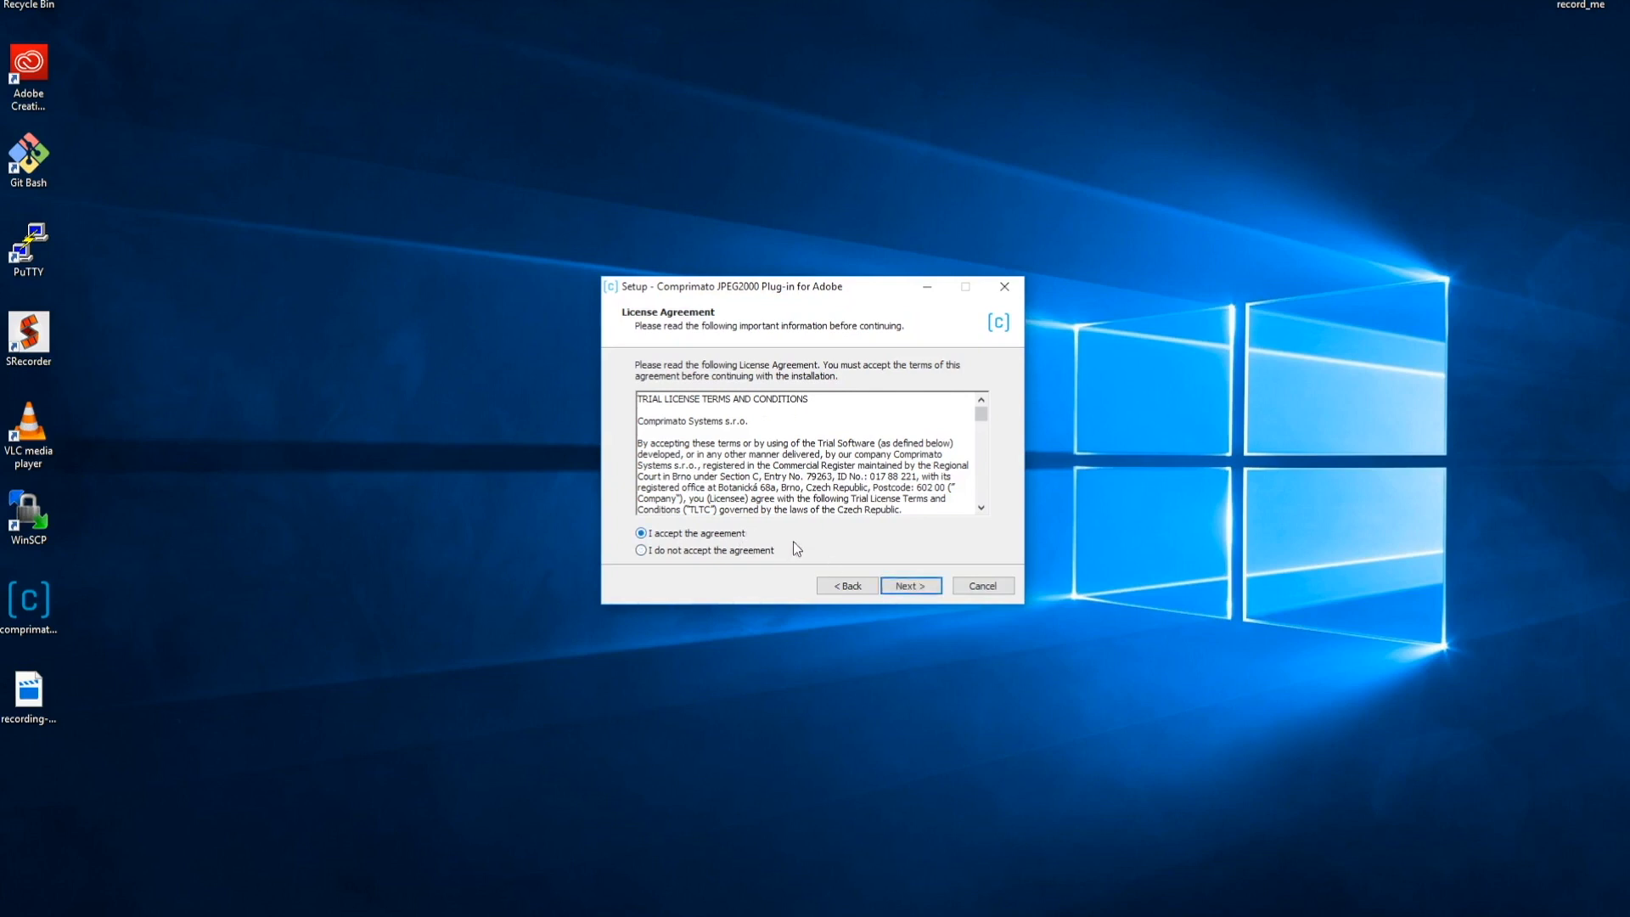
pyautogui.click(907, 585)
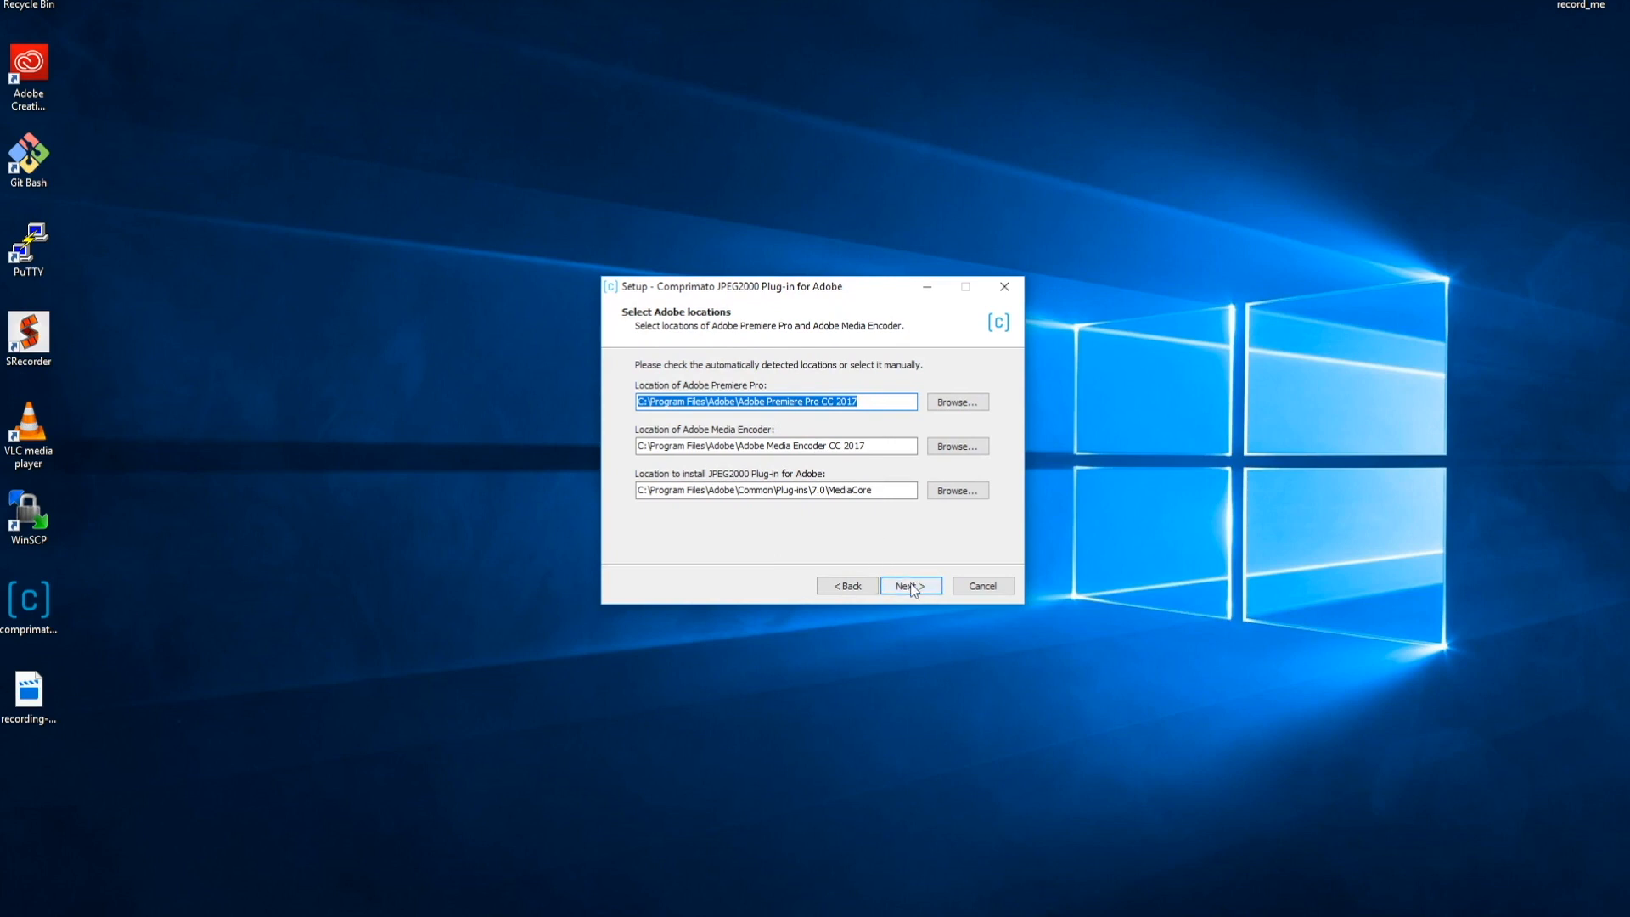
pyautogui.click(908, 585)
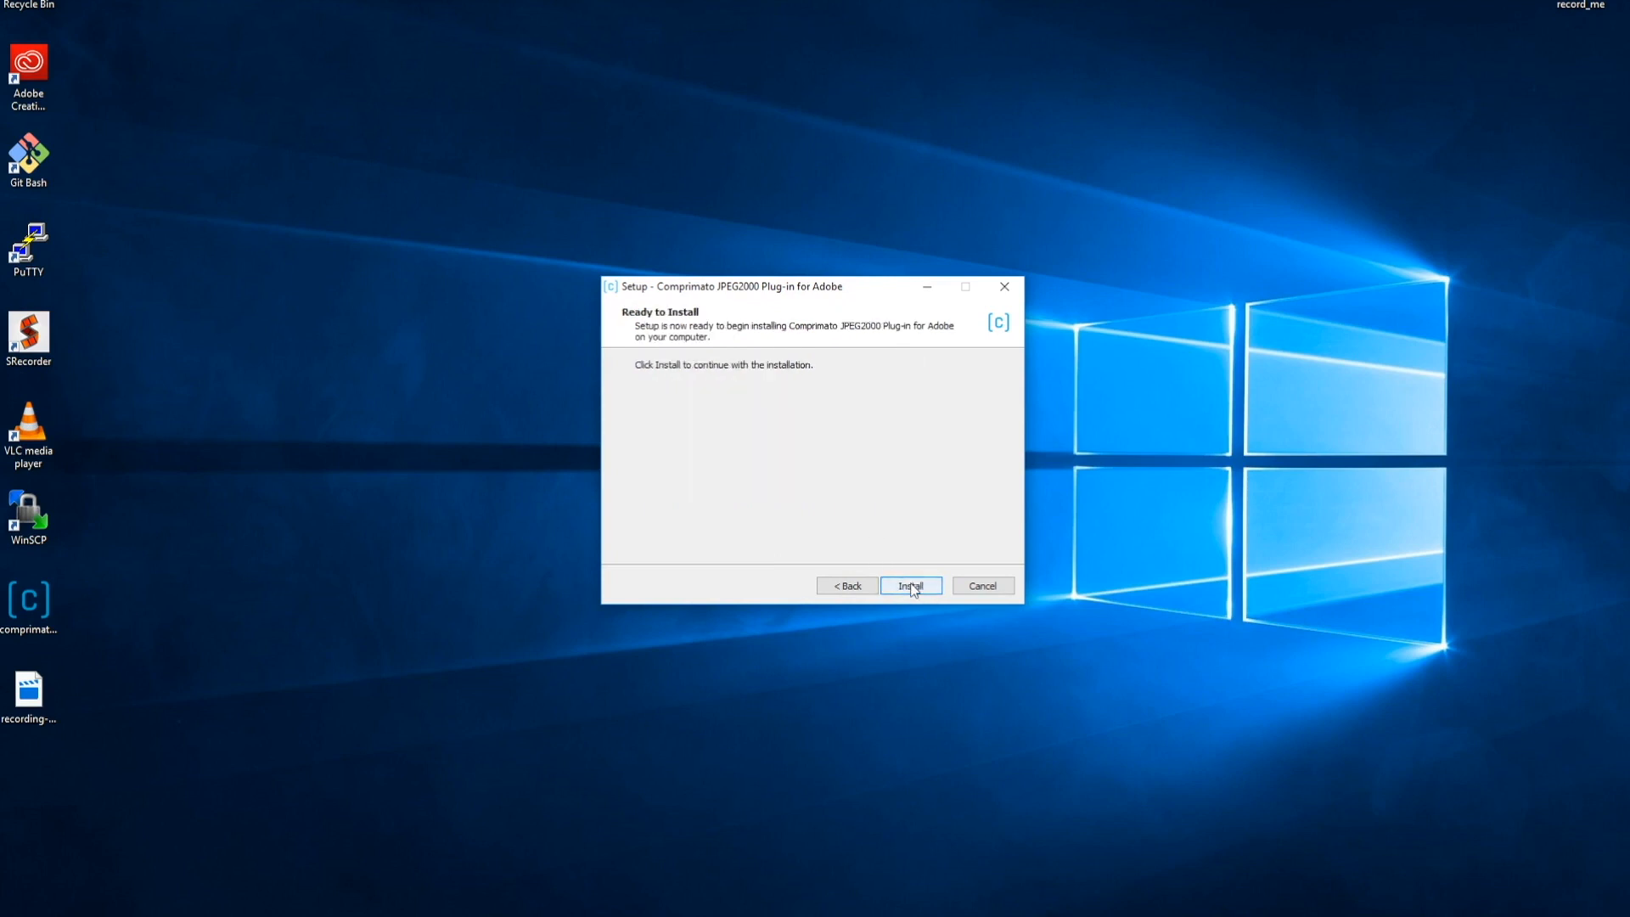
pyautogui.click(909, 585)
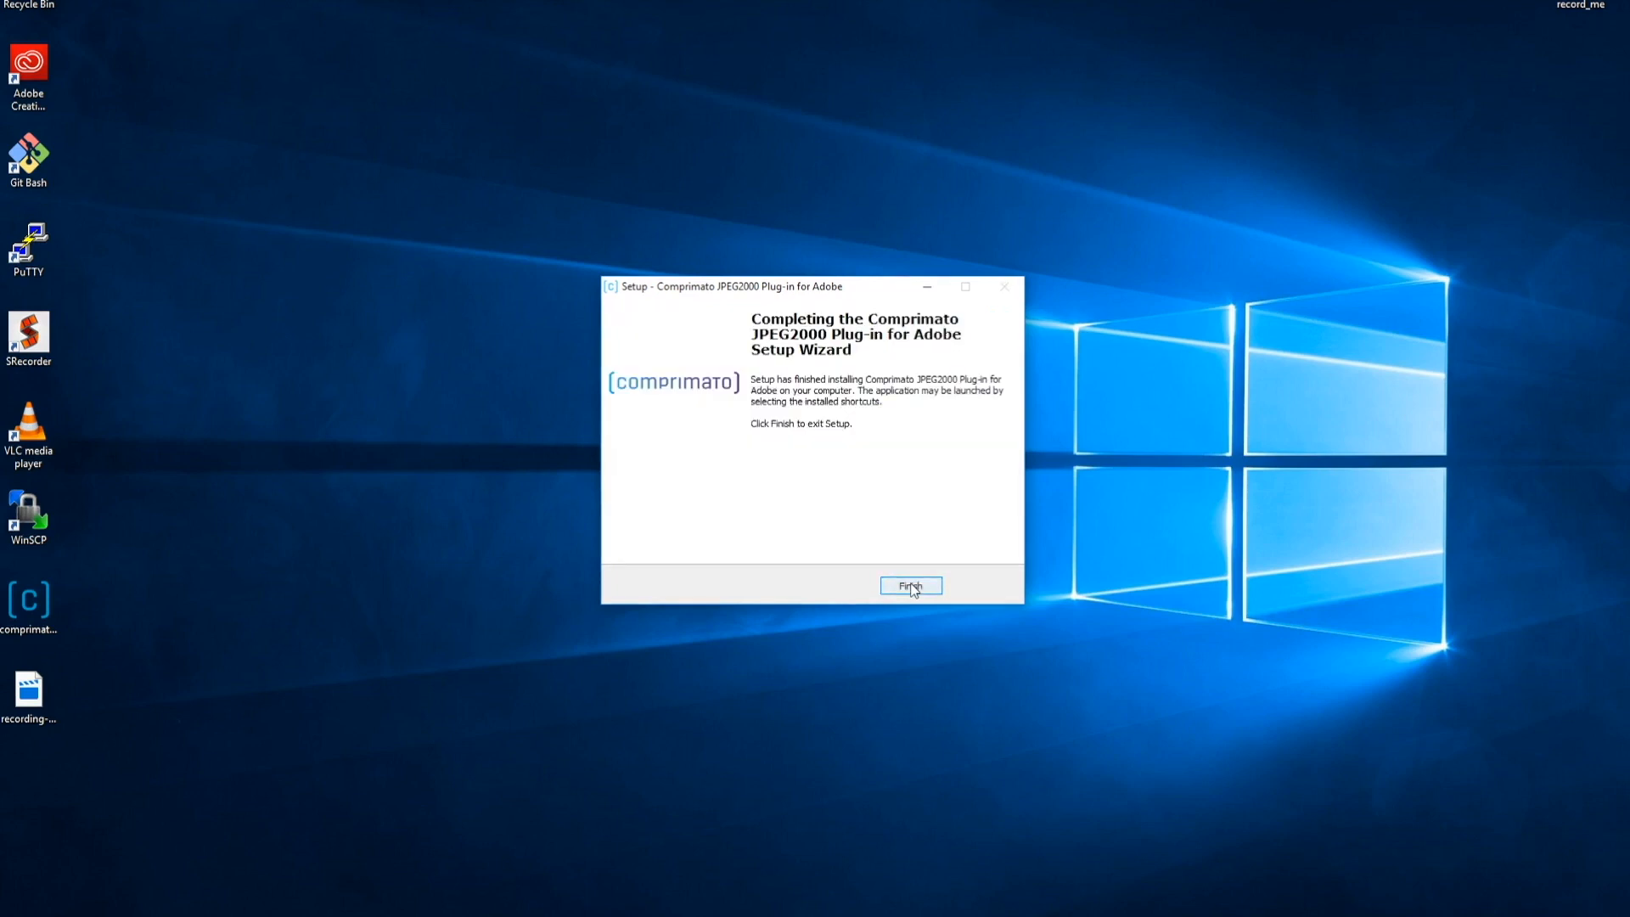
pyautogui.click(910, 585)
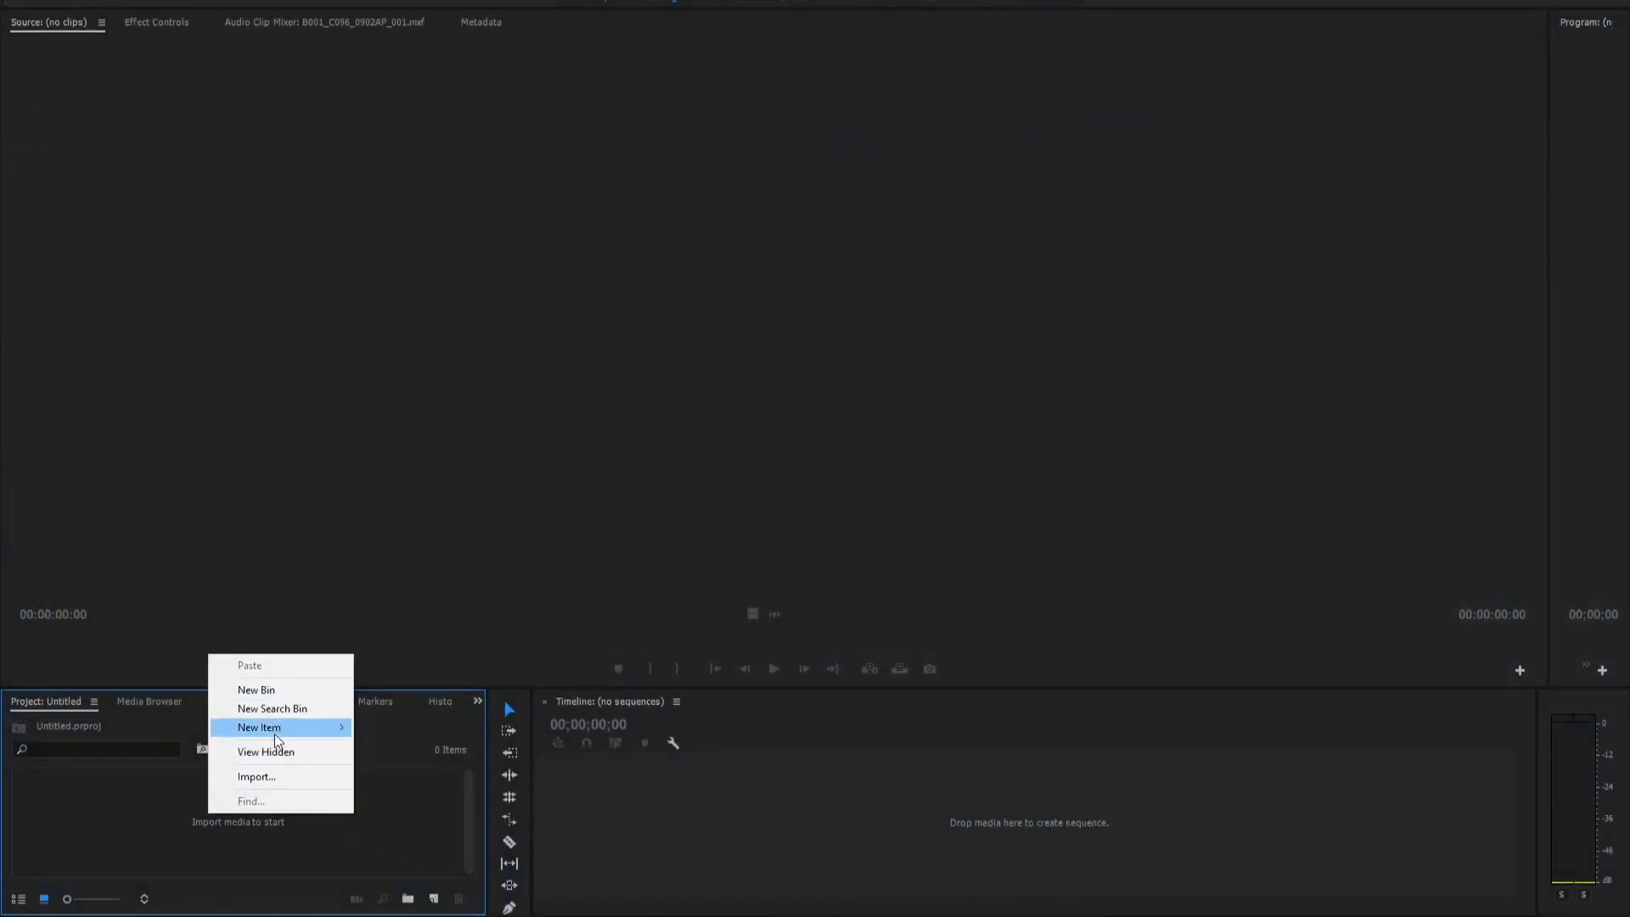
# Import B001_C096_0902AP_001 from the RED 8K folder into the Project panel
pyautogui.click(256, 776)
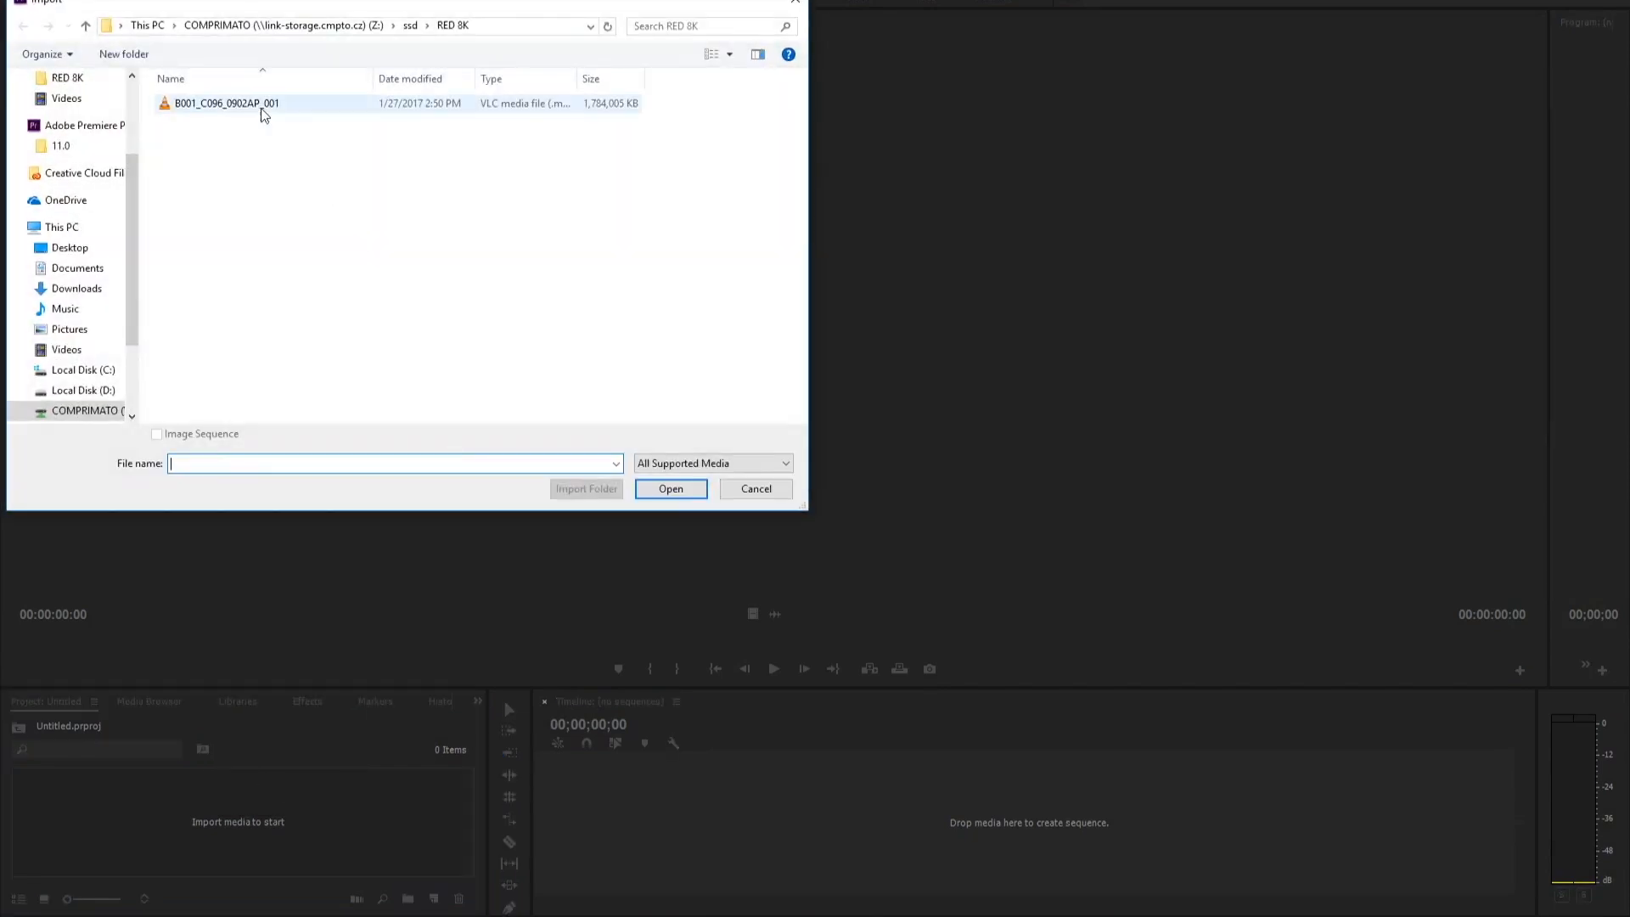
pyautogui.moveTo(227, 103)
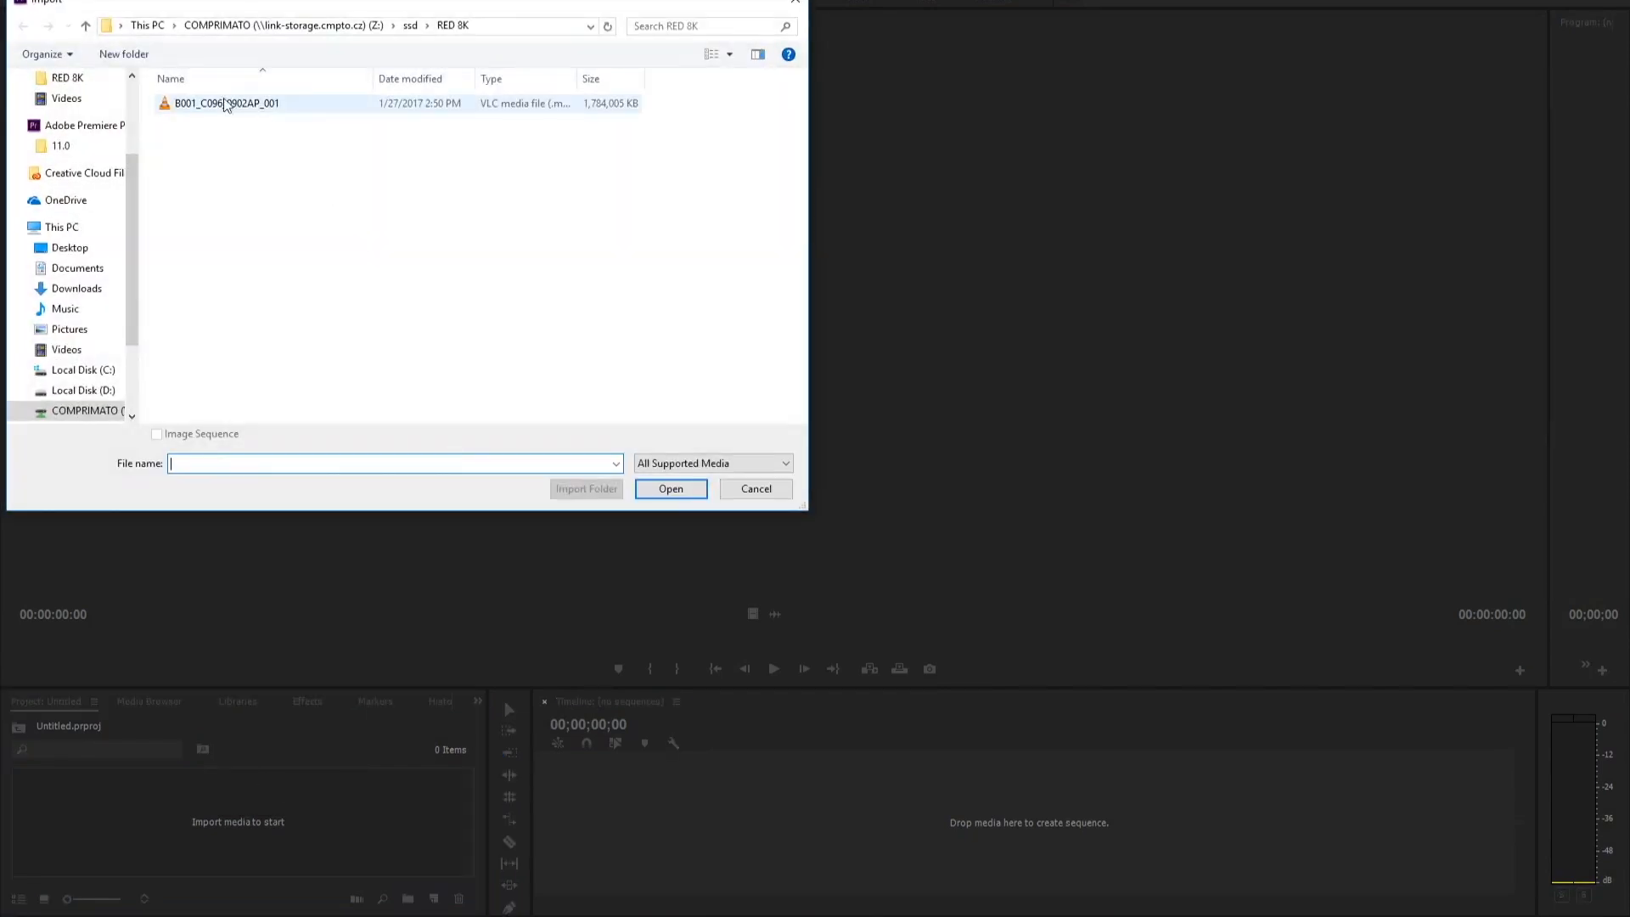
pyautogui.click(226, 101)
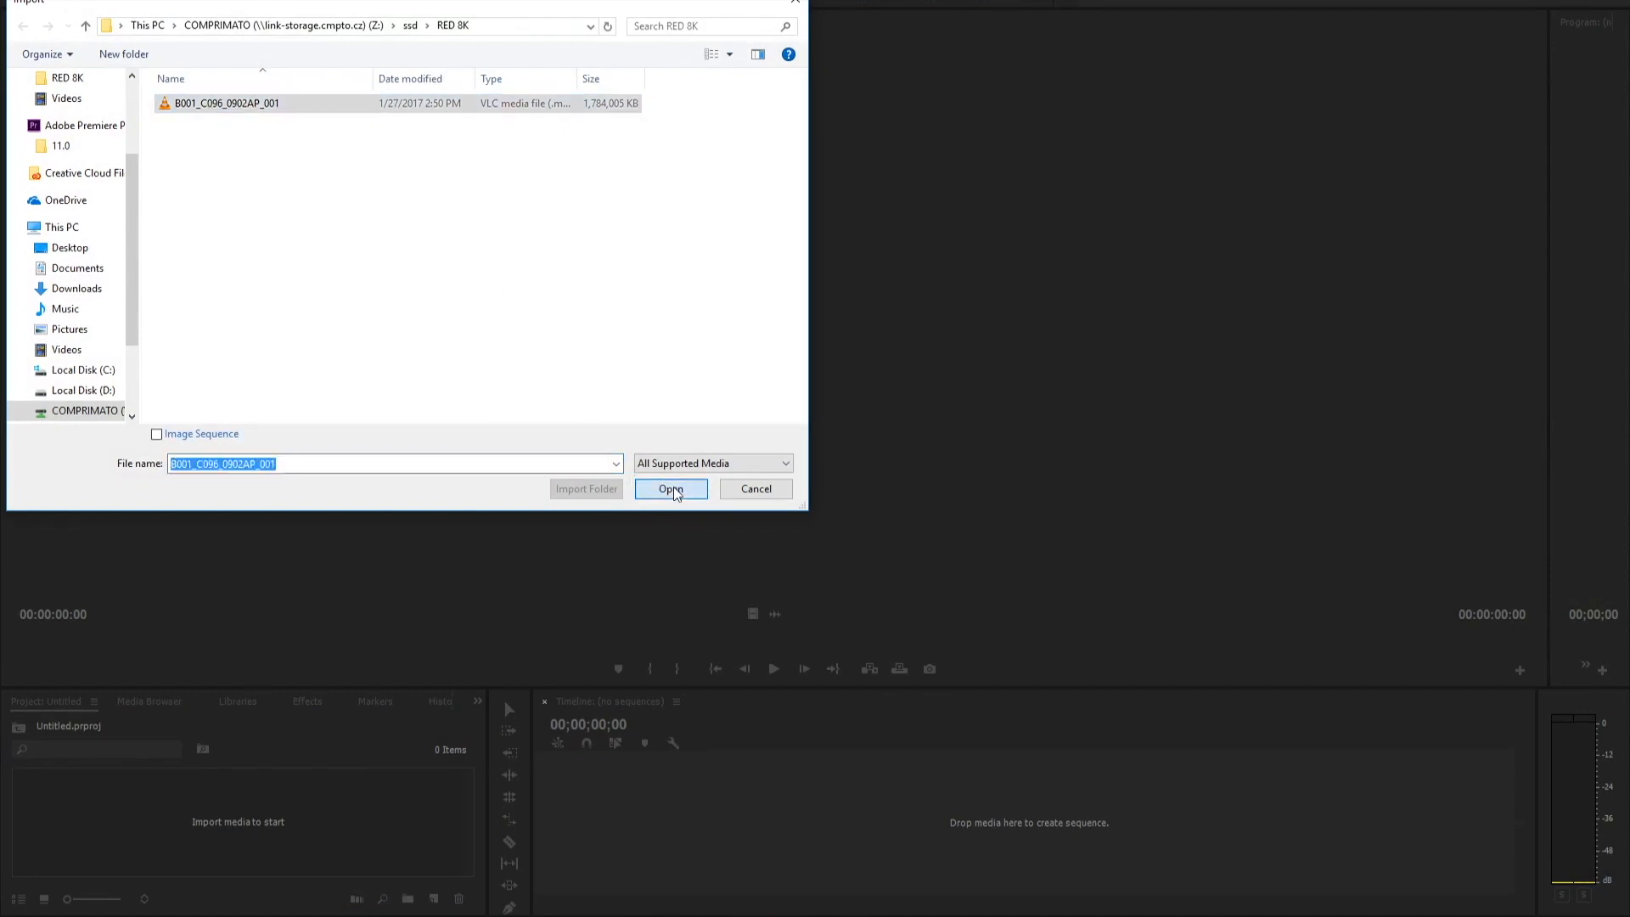
pyautogui.click(671, 489)
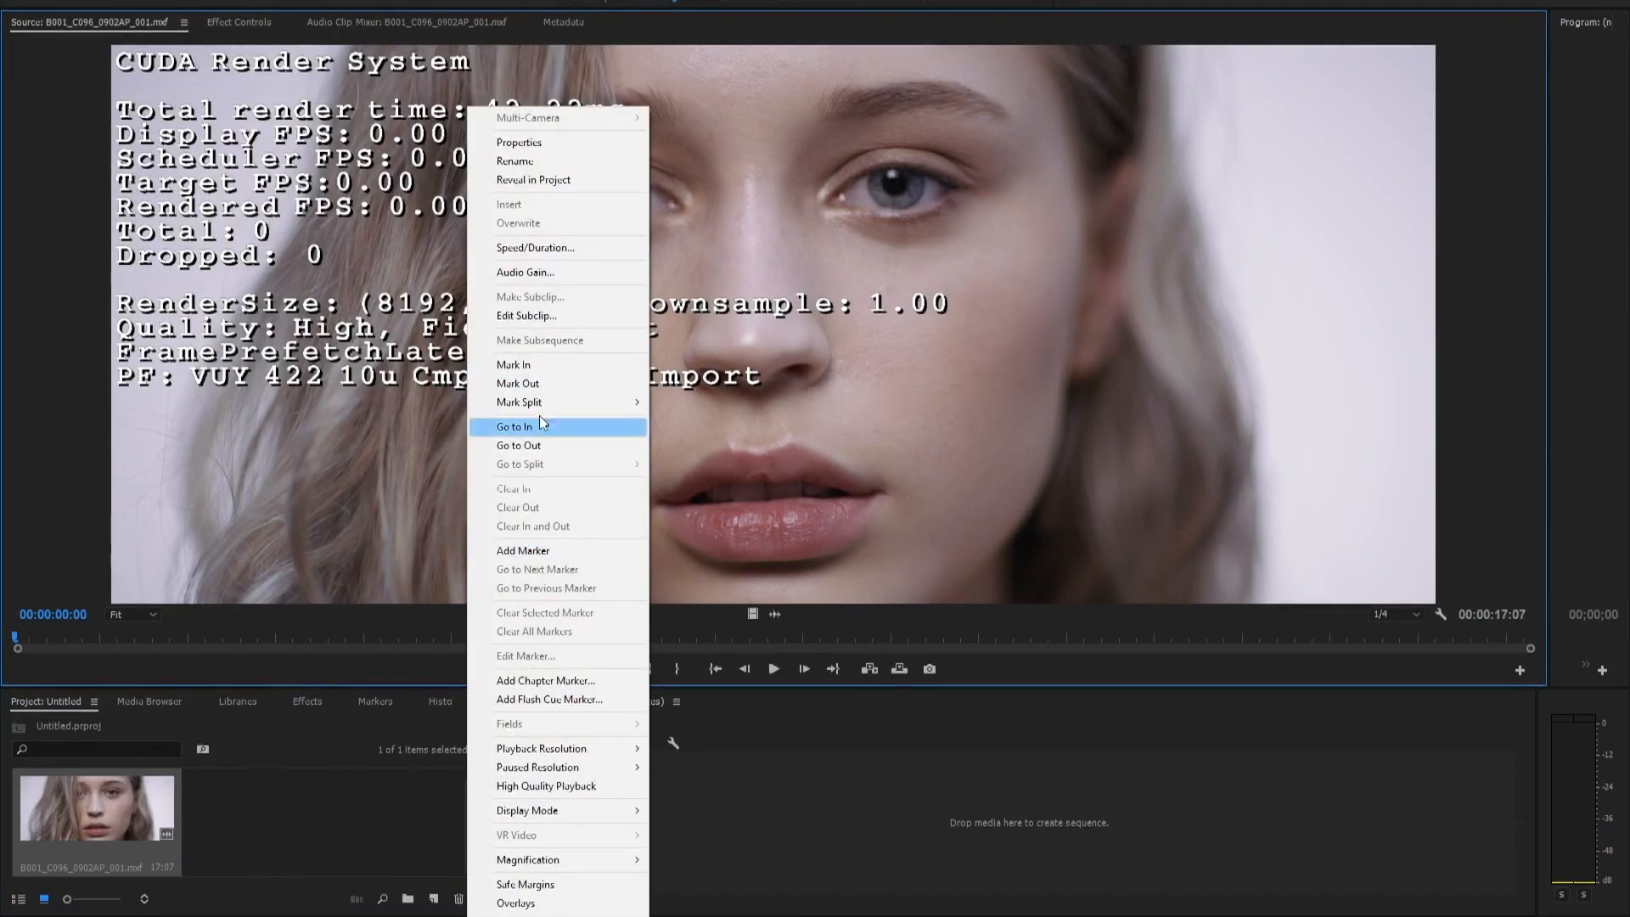
pyautogui.click(518, 141)
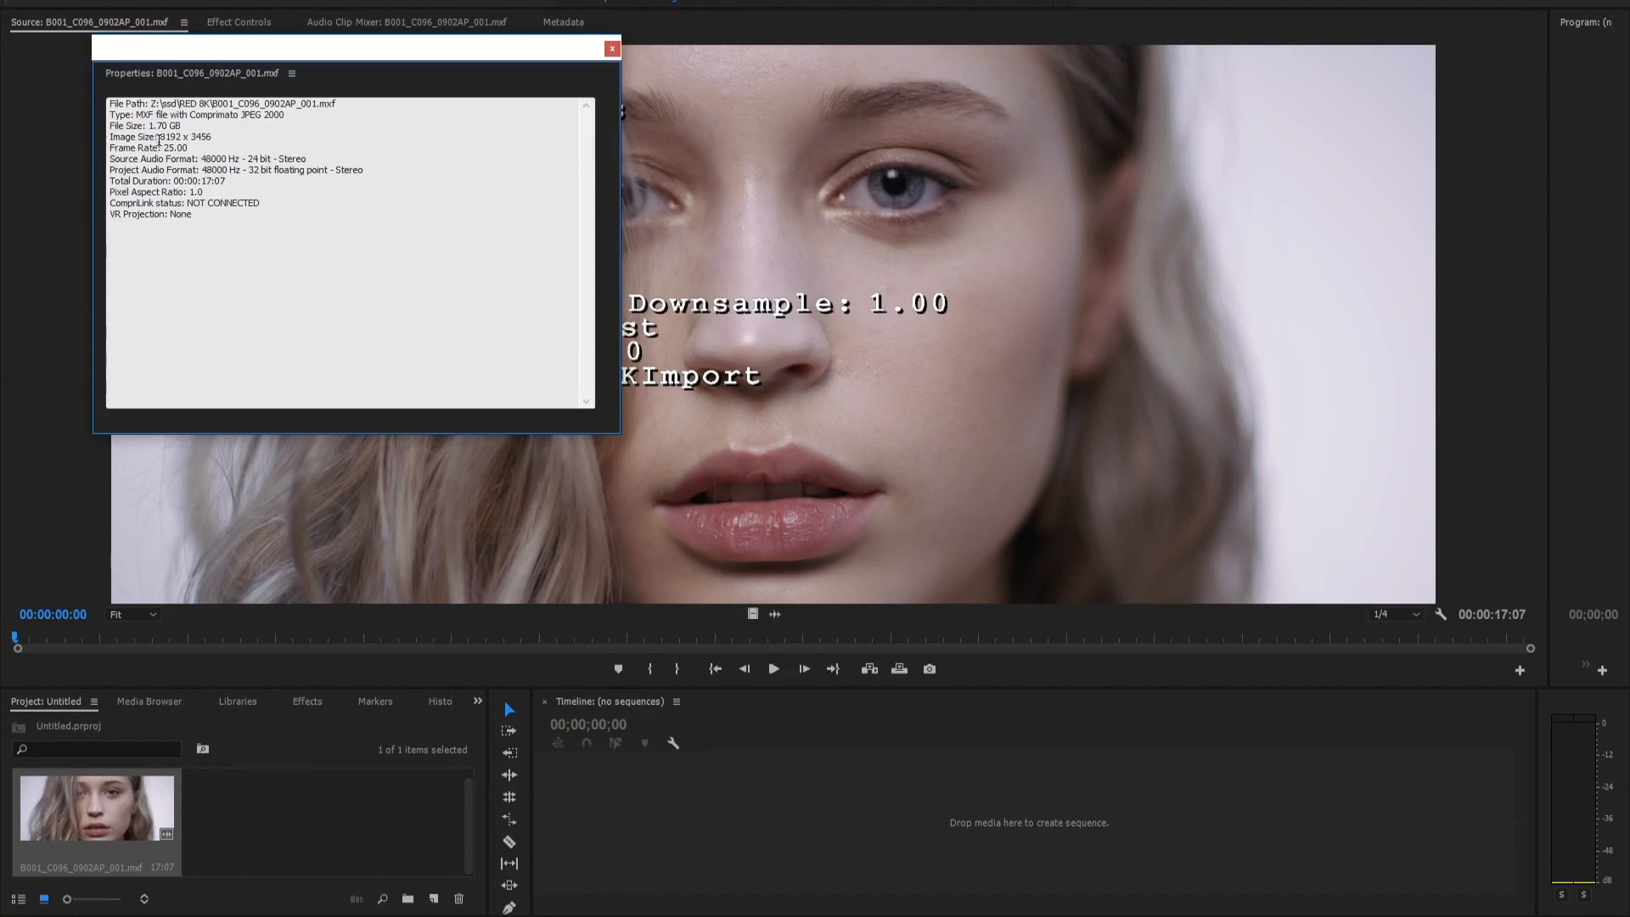
pyautogui.doubleClick(185, 136)
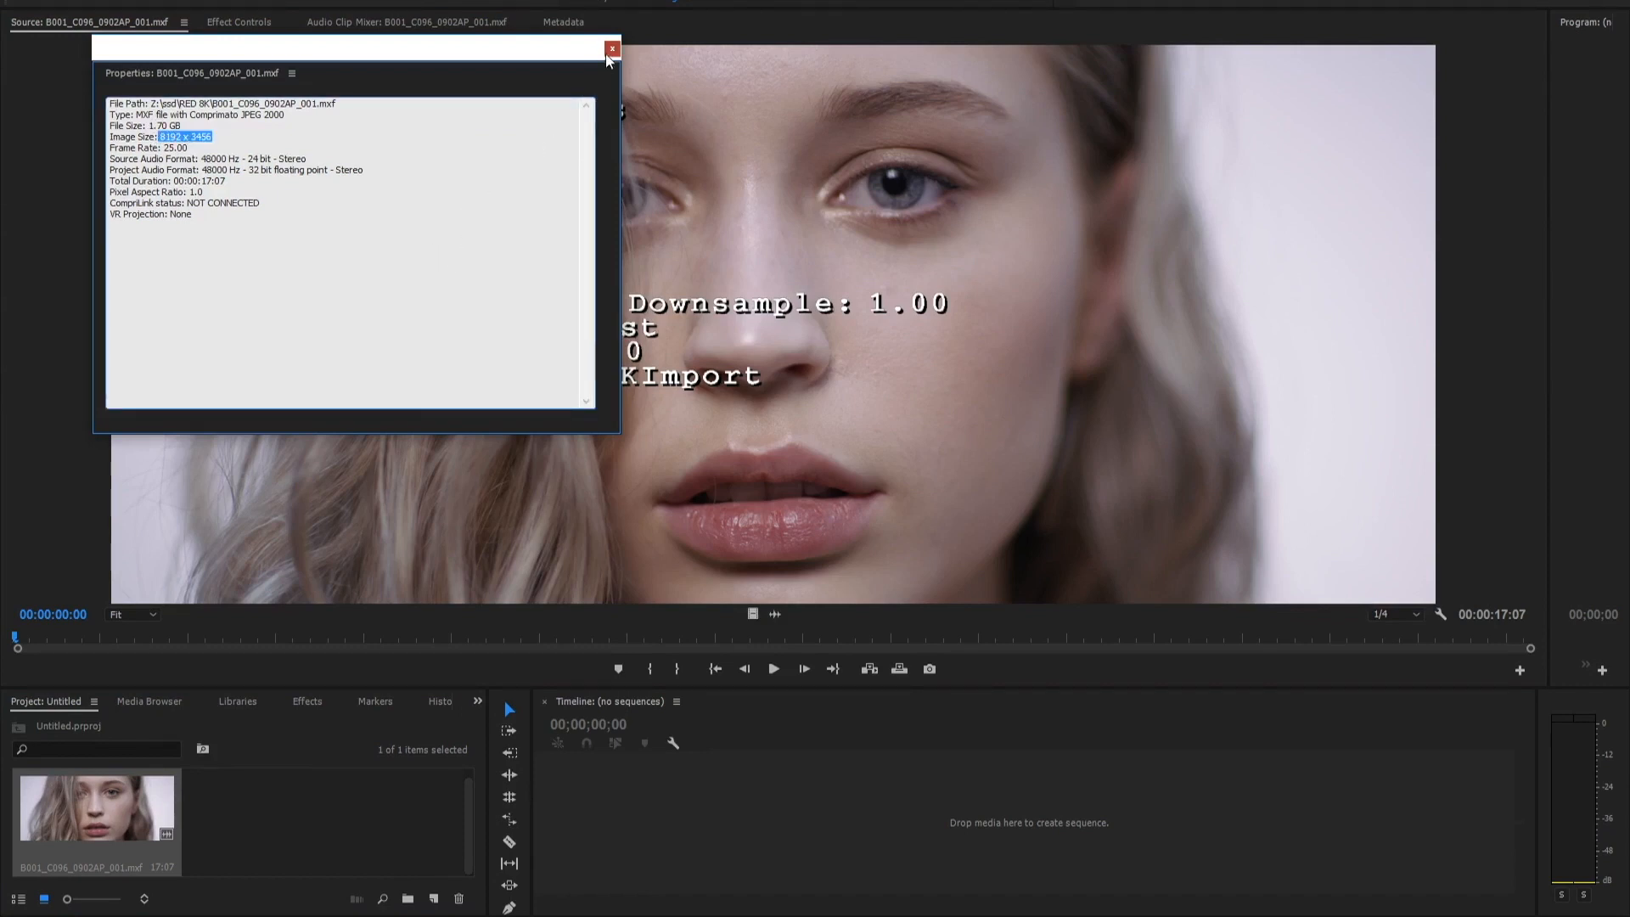
pyautogui.click(611, 49)
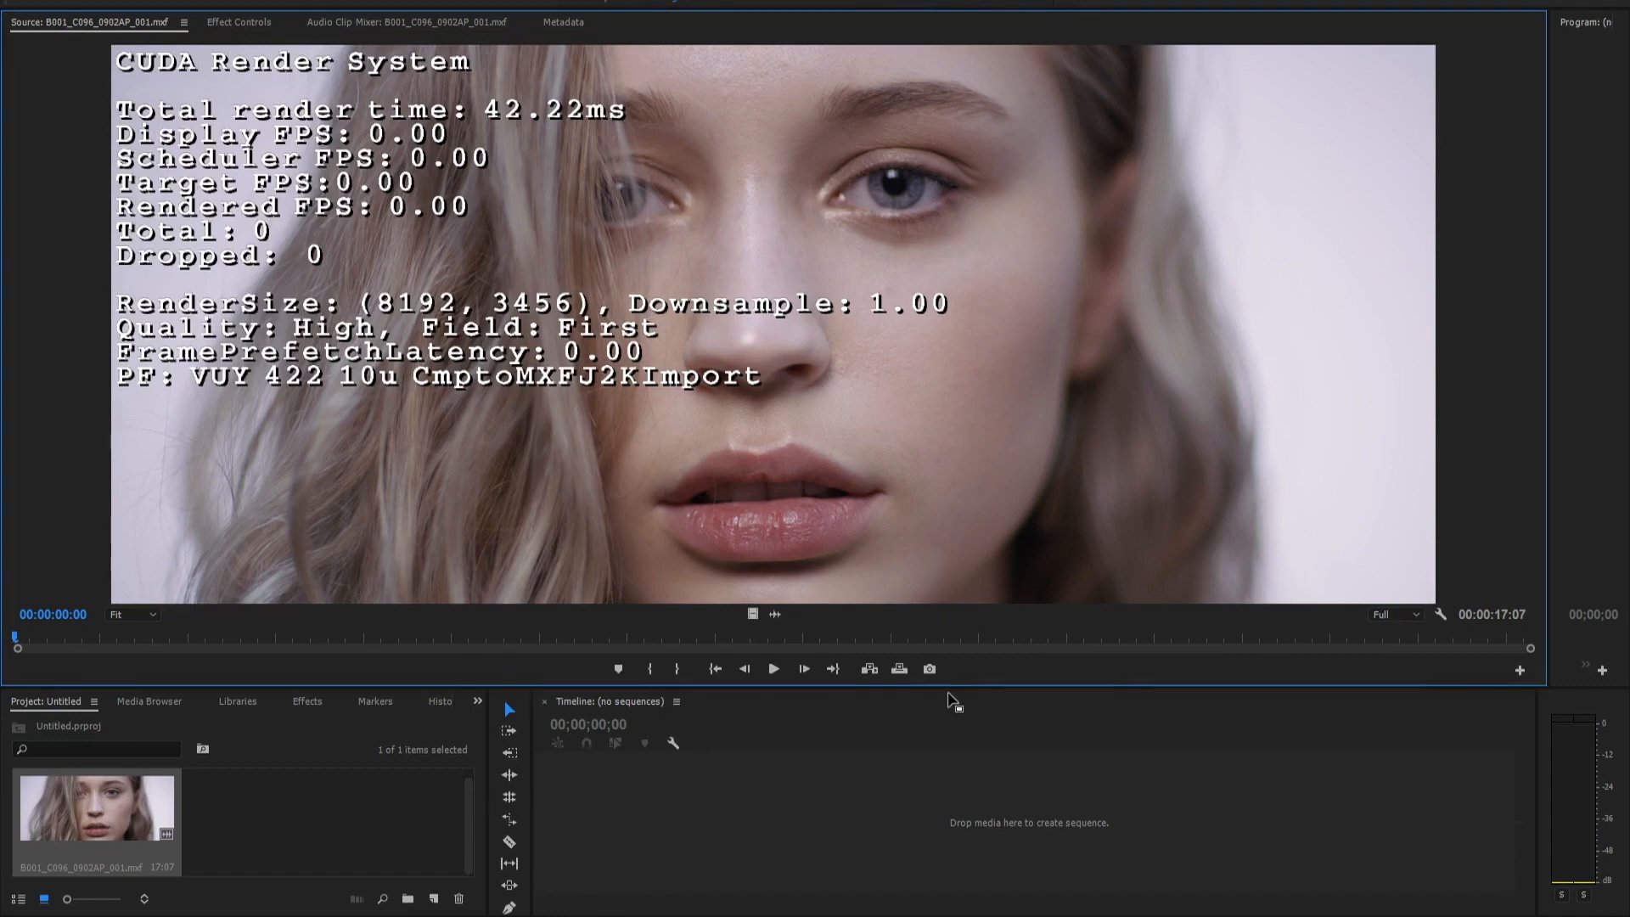
pyautogui.moveTo(772, 668)
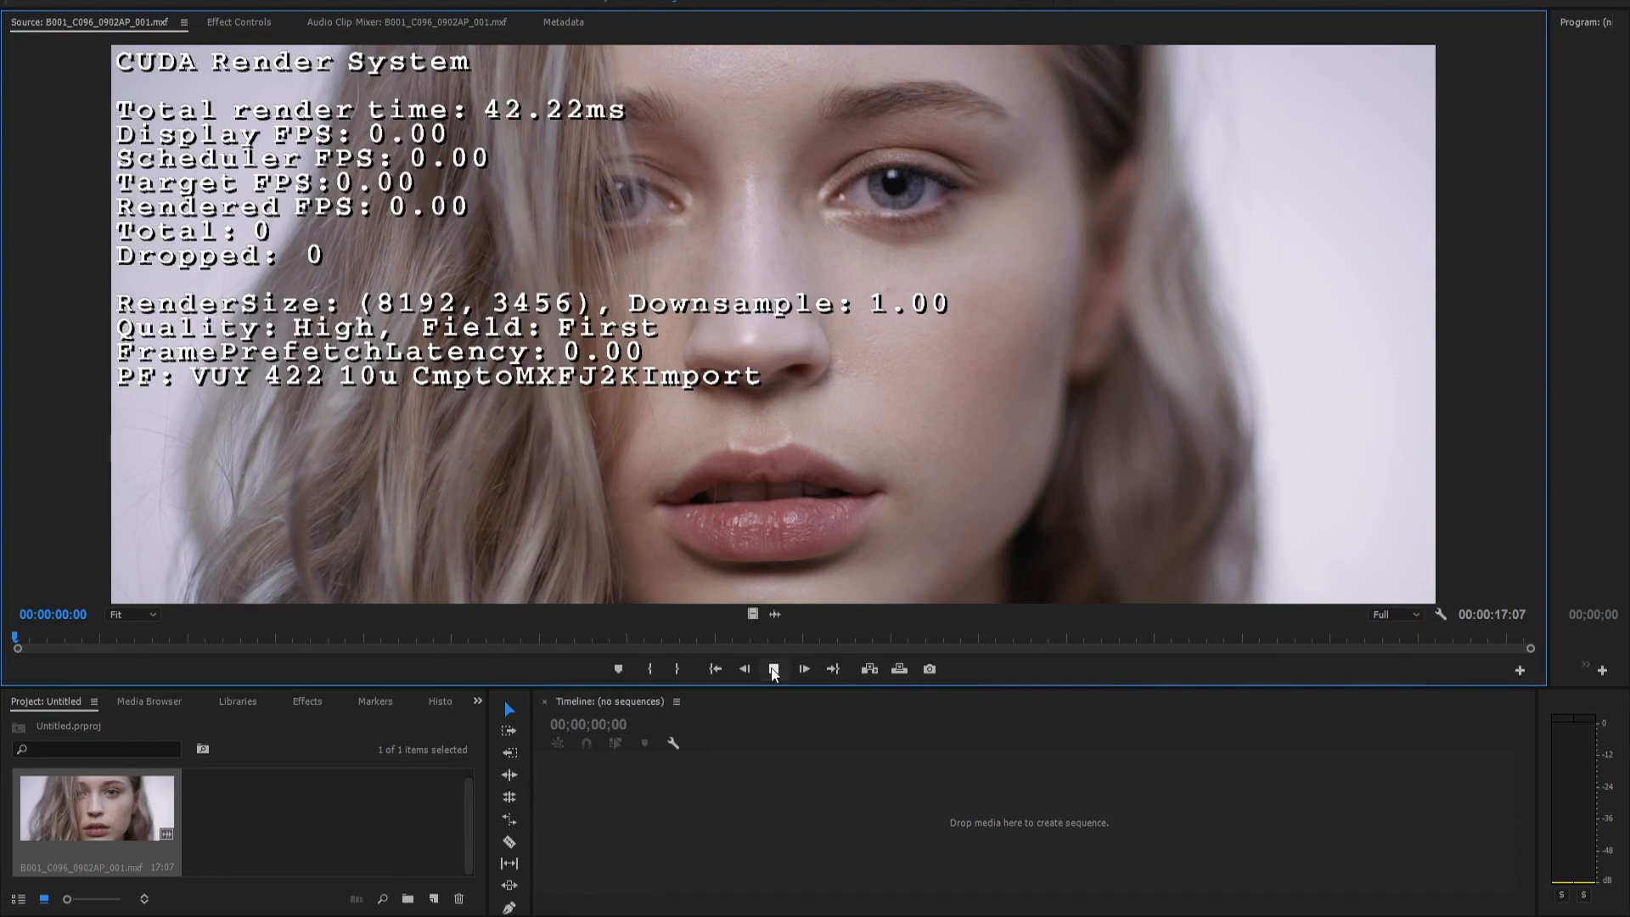
# Play the 8K clip at Full resolution to about 8 seconds, observing roughly 9 fps
pyautogui.click(774, 668)
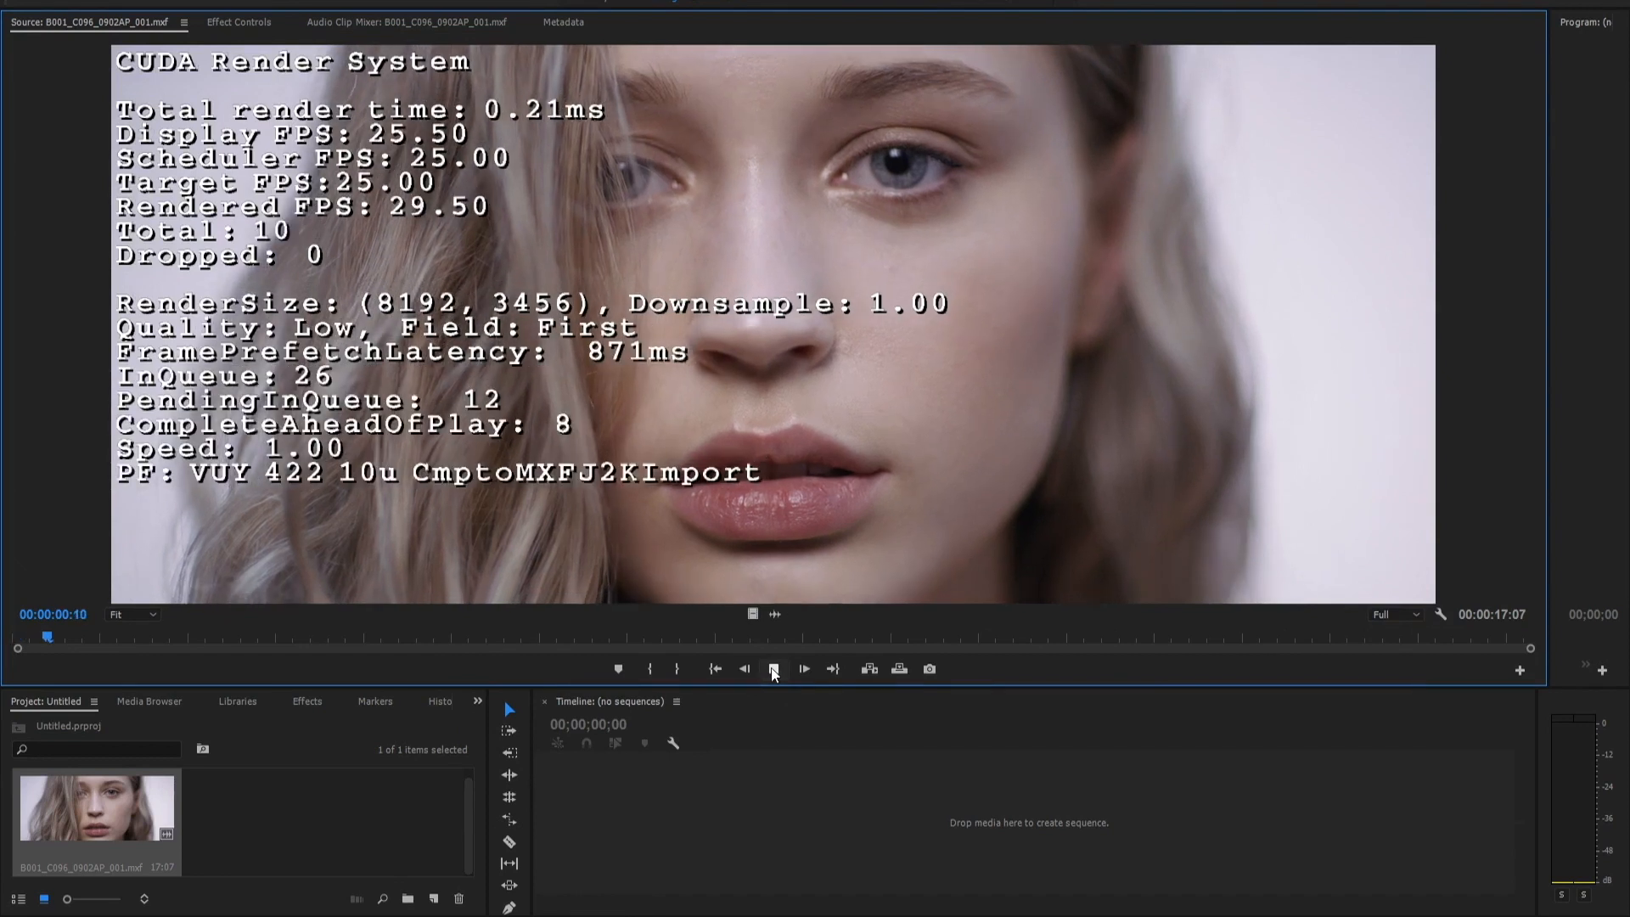
pyautogui.click(773, 668)
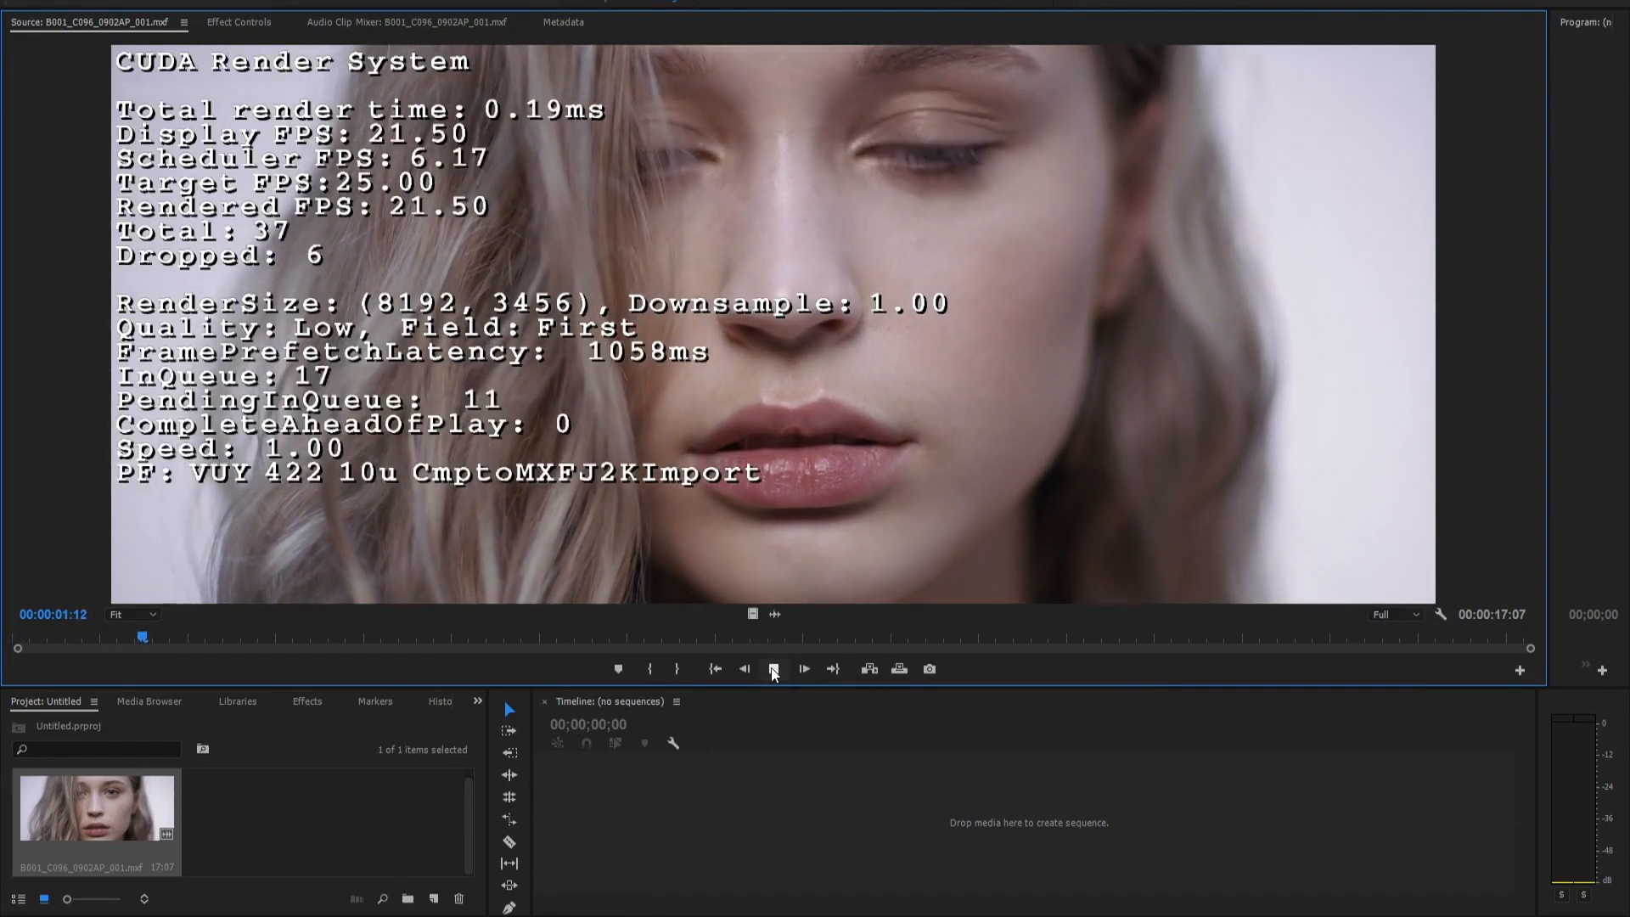
pyautogui.click(773, 668)
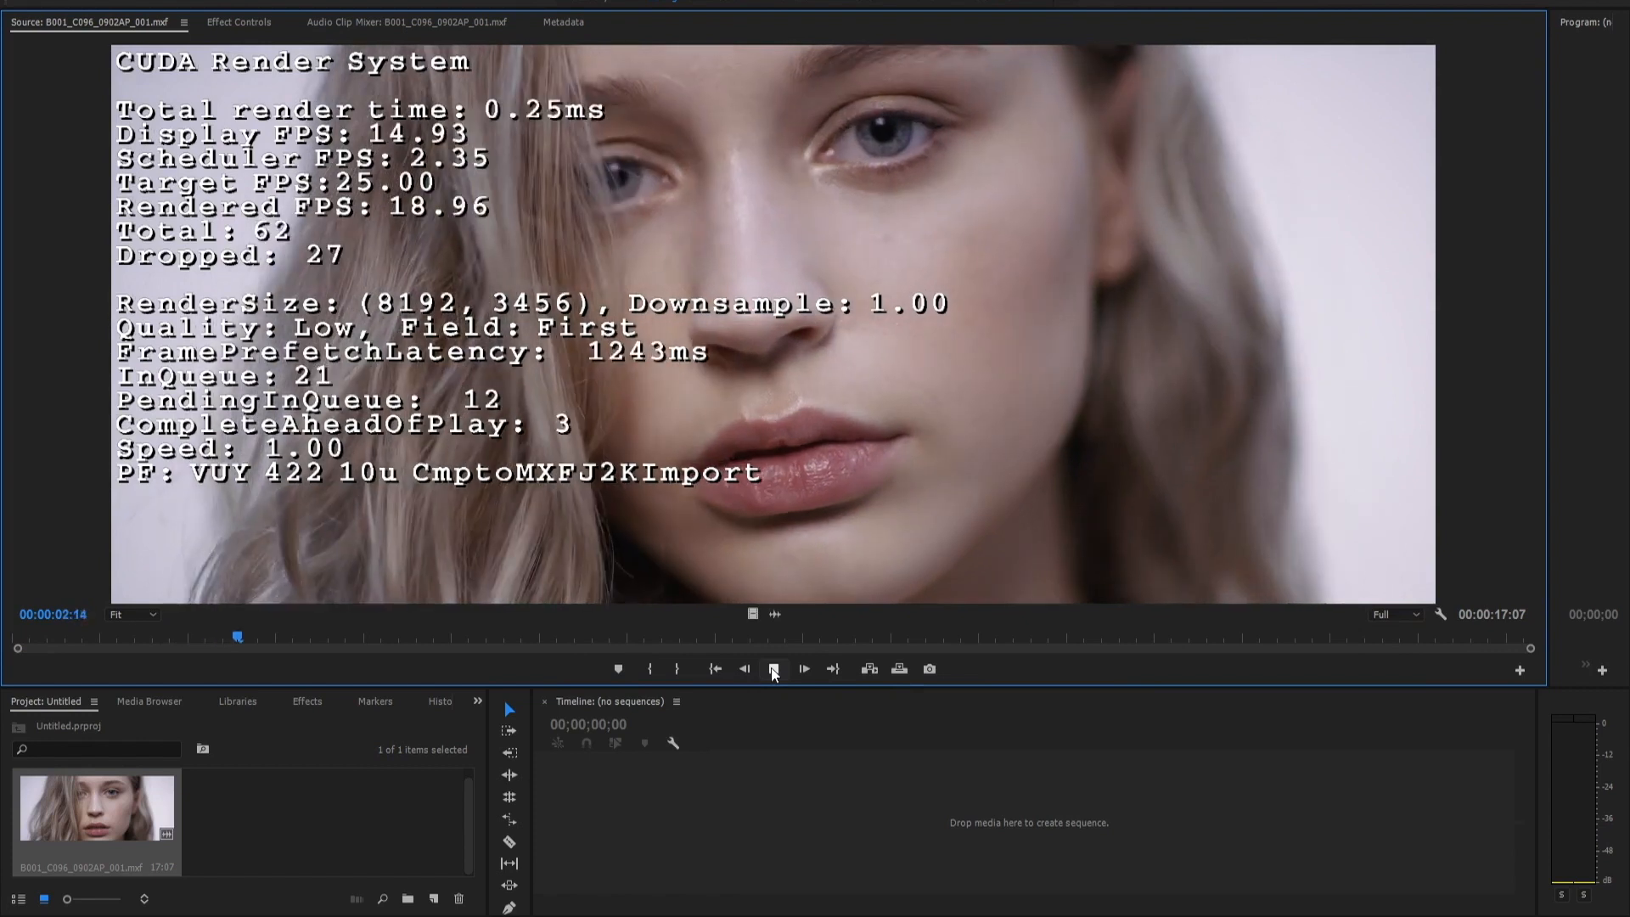
pyautogui.click(772, 668)
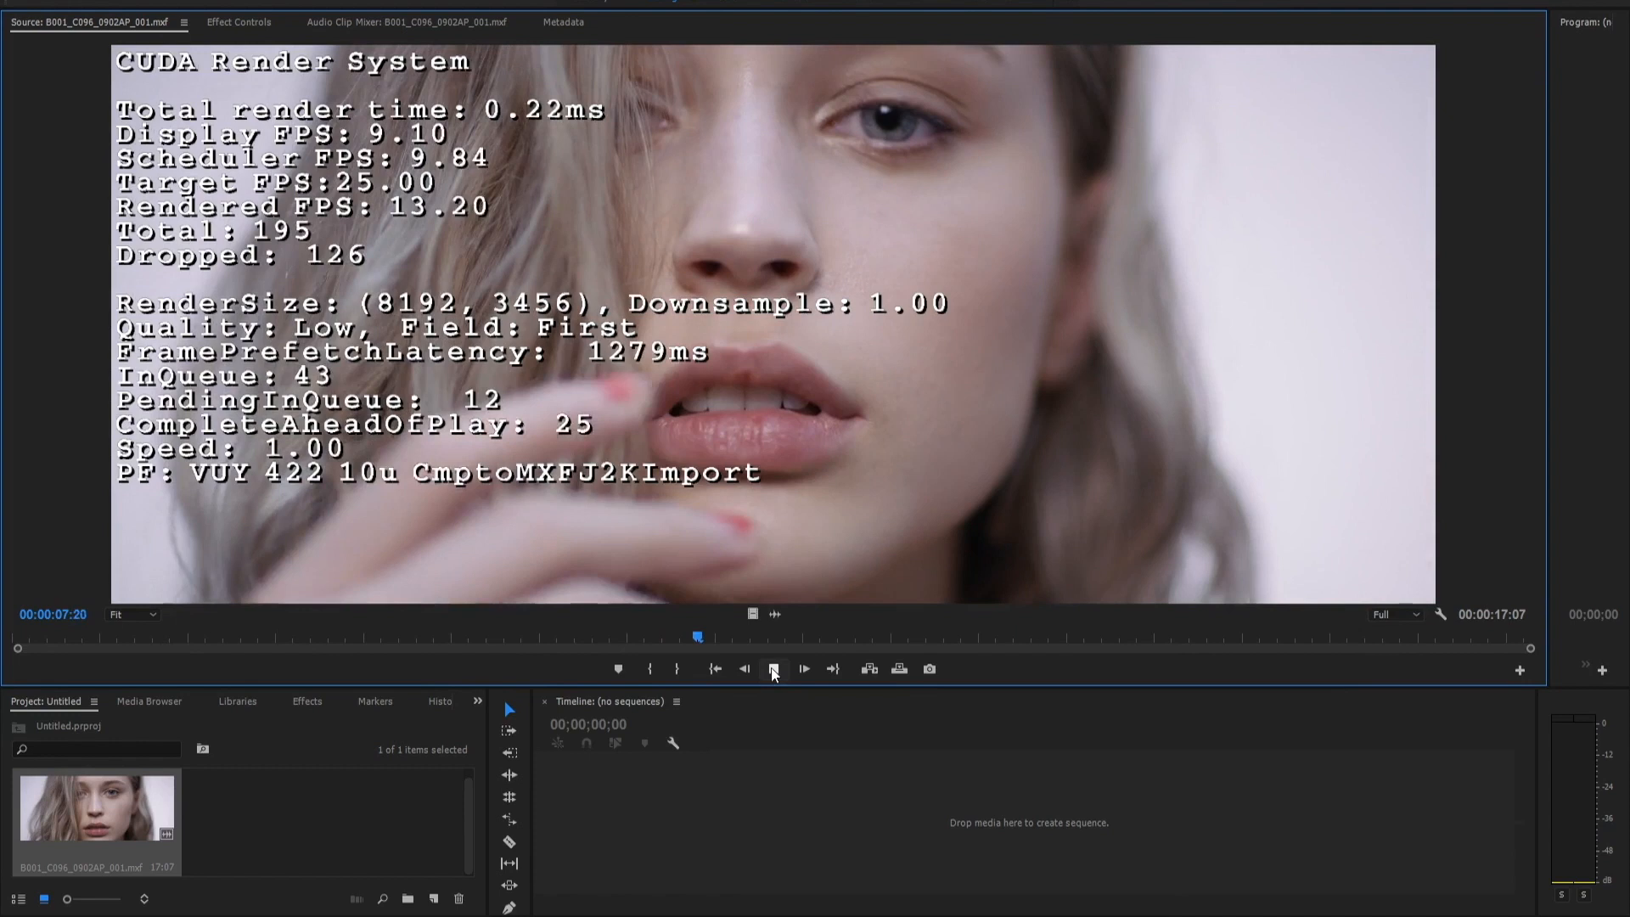
pyautogui.click(774, 668)
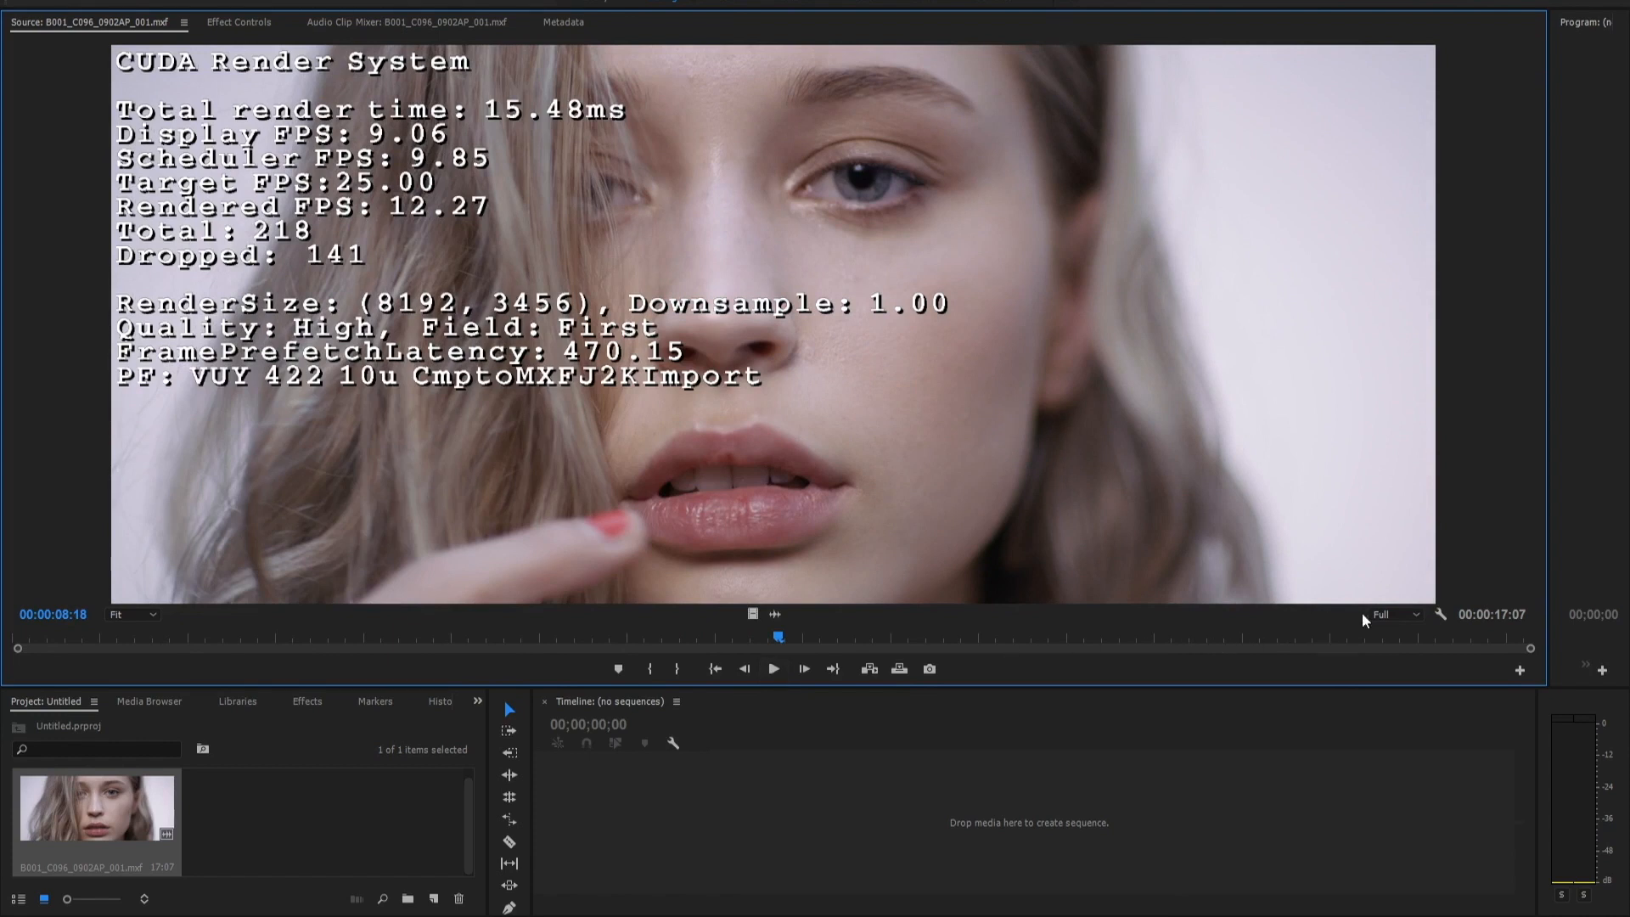
# Set playback resolution to 1/2 and play then stop the 8K clip at steady 25 fps
pyautogui.click(1388, 615)
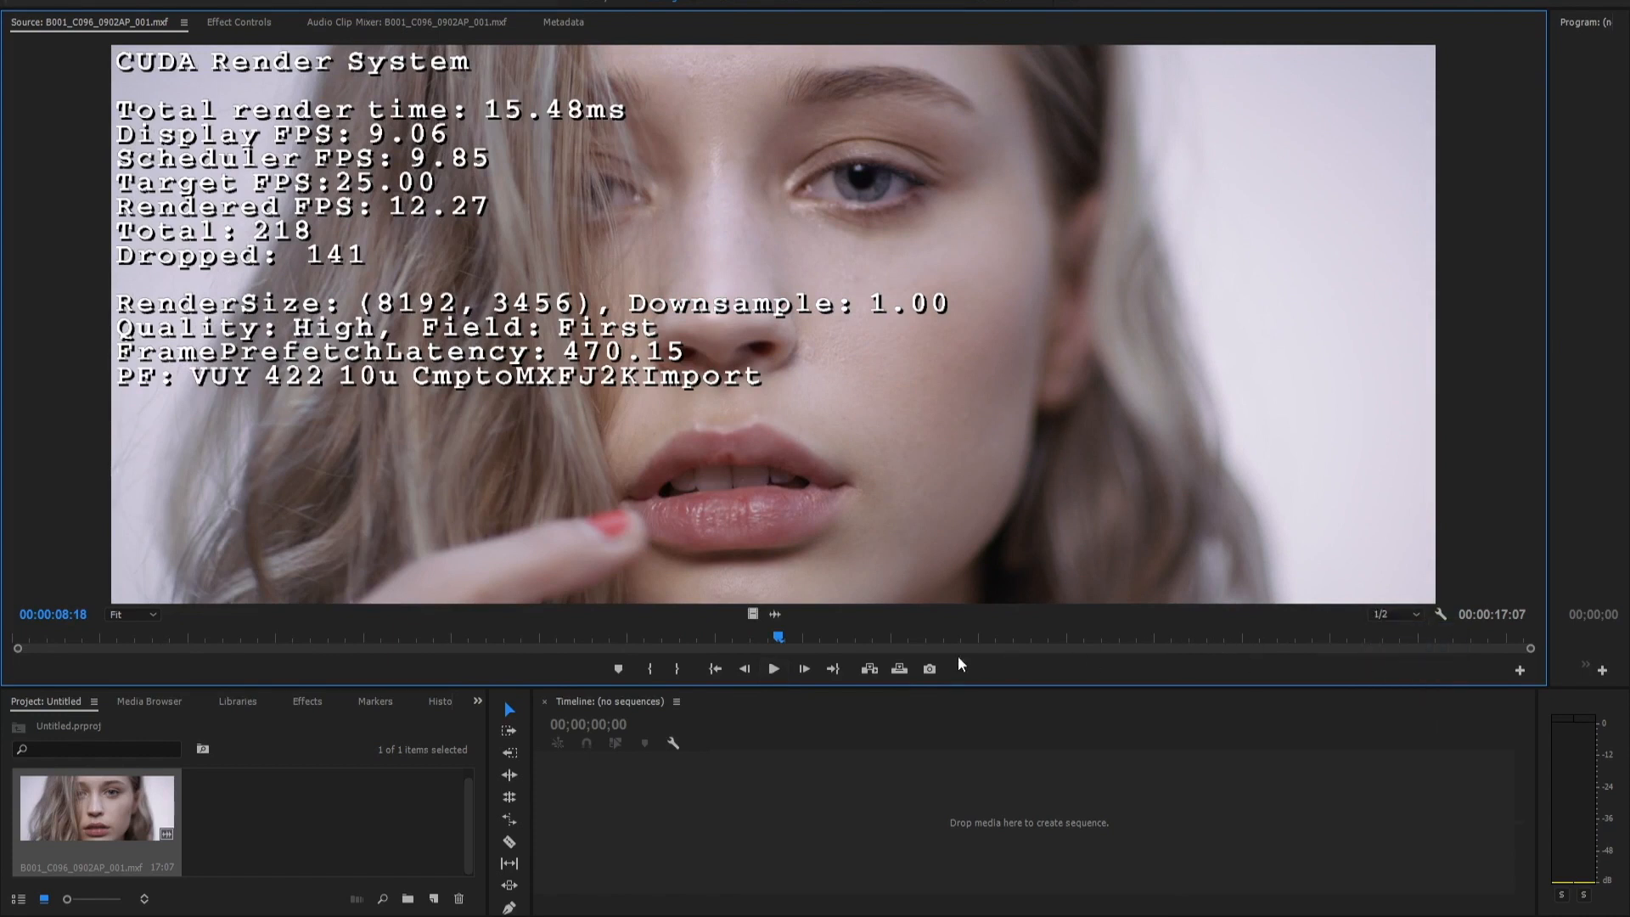
pyautogui.moveTo(772, 668)
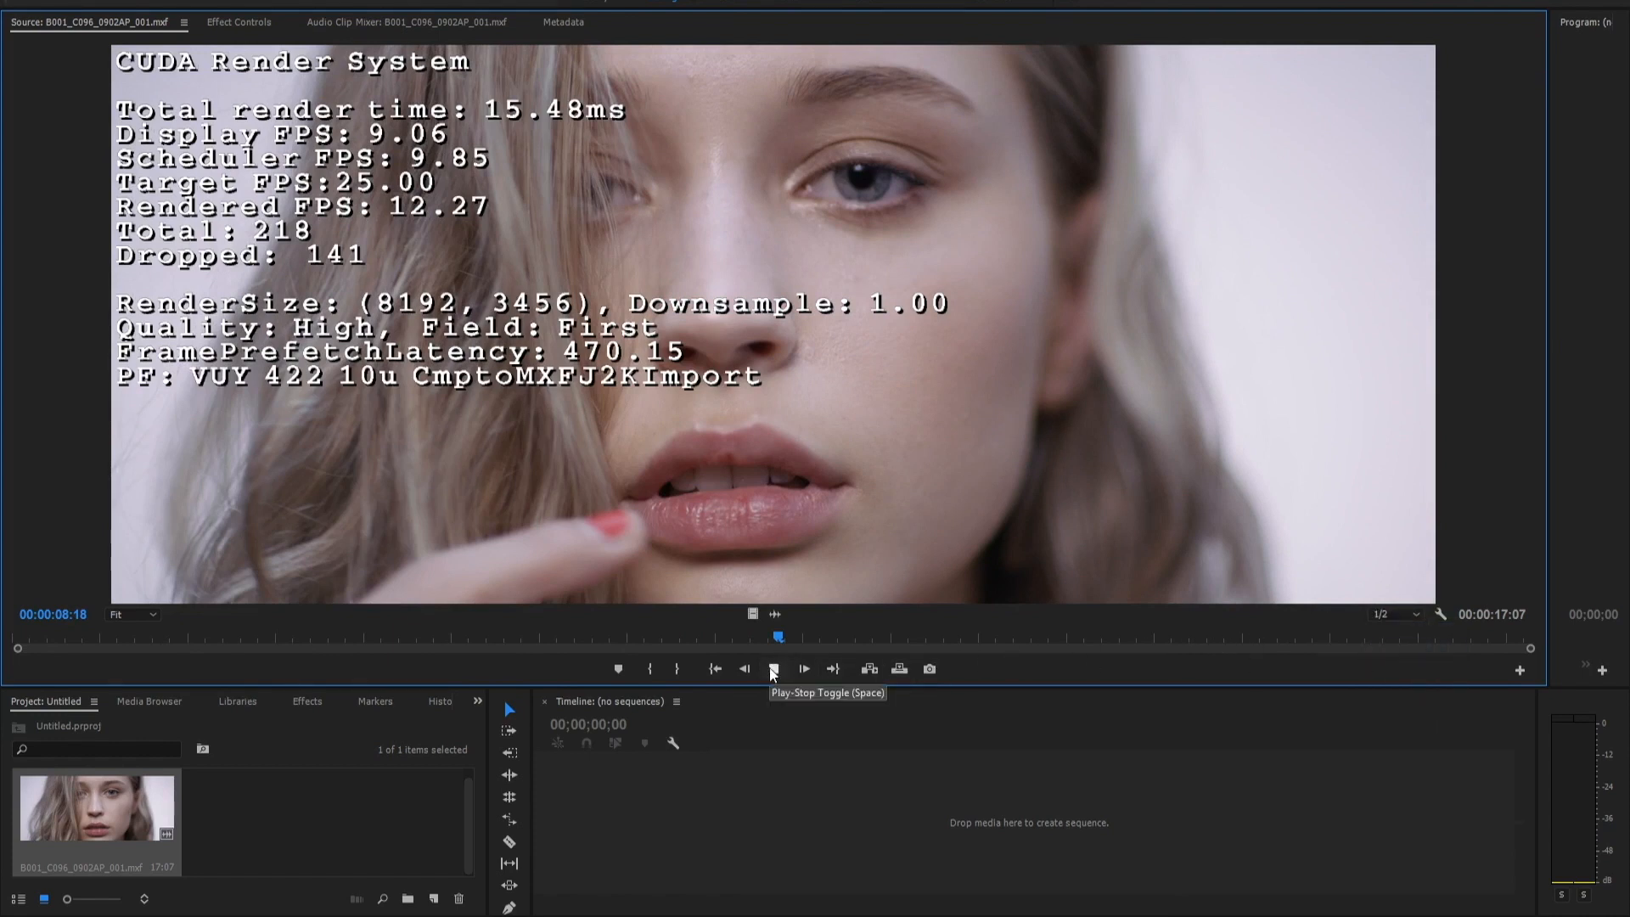
pyautogui.click(773, 668)
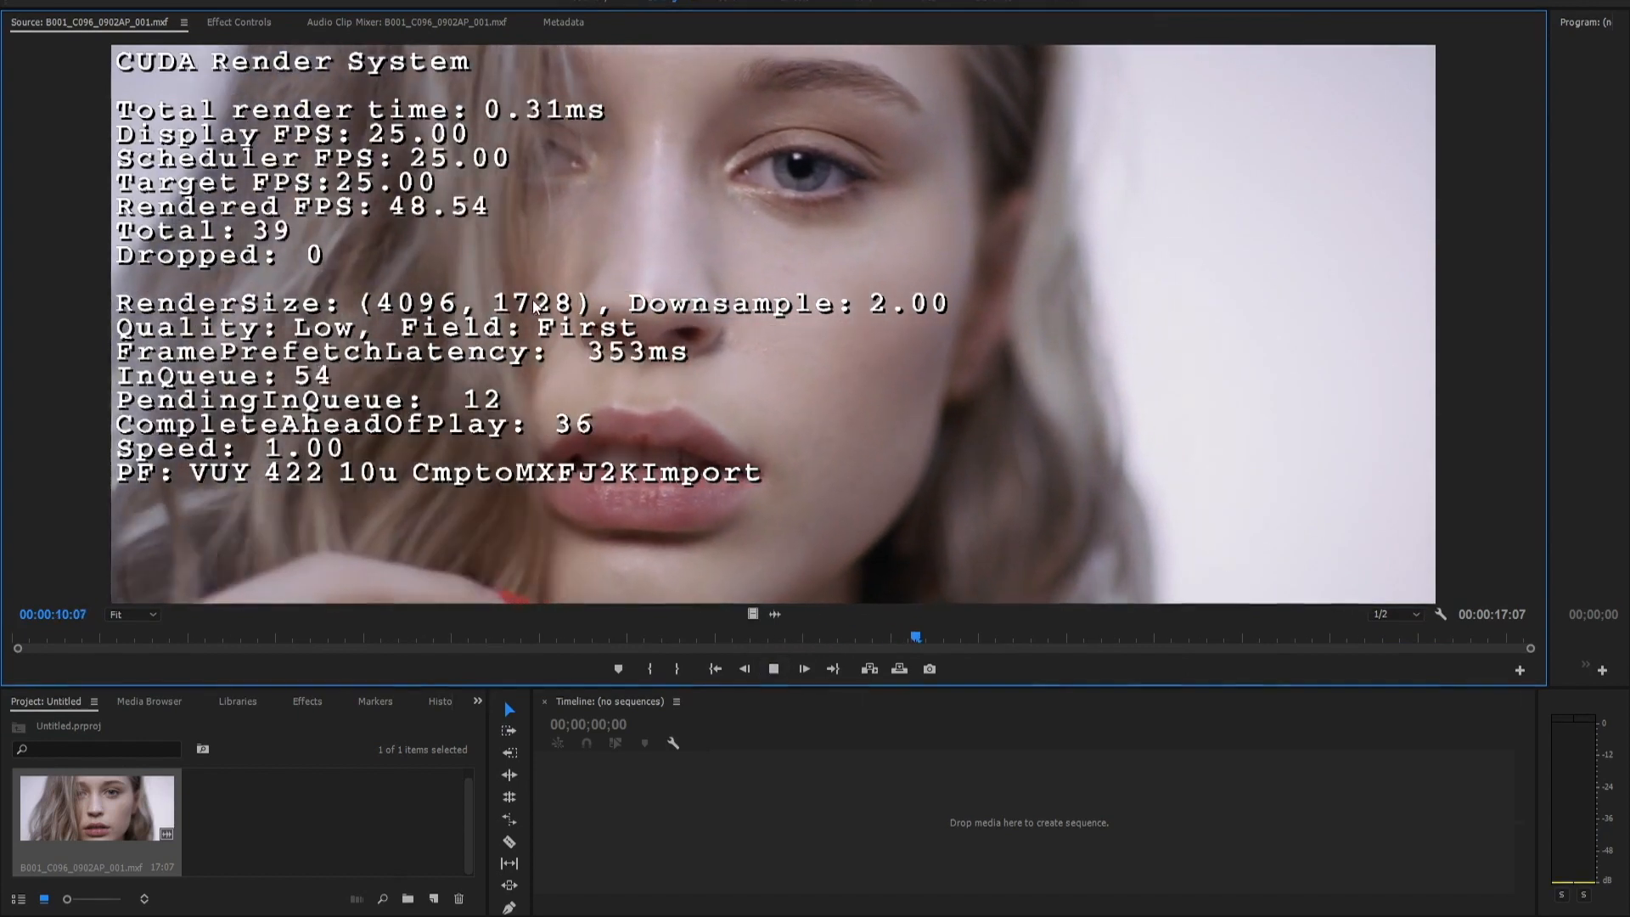
pyautogui.click(773, 668)
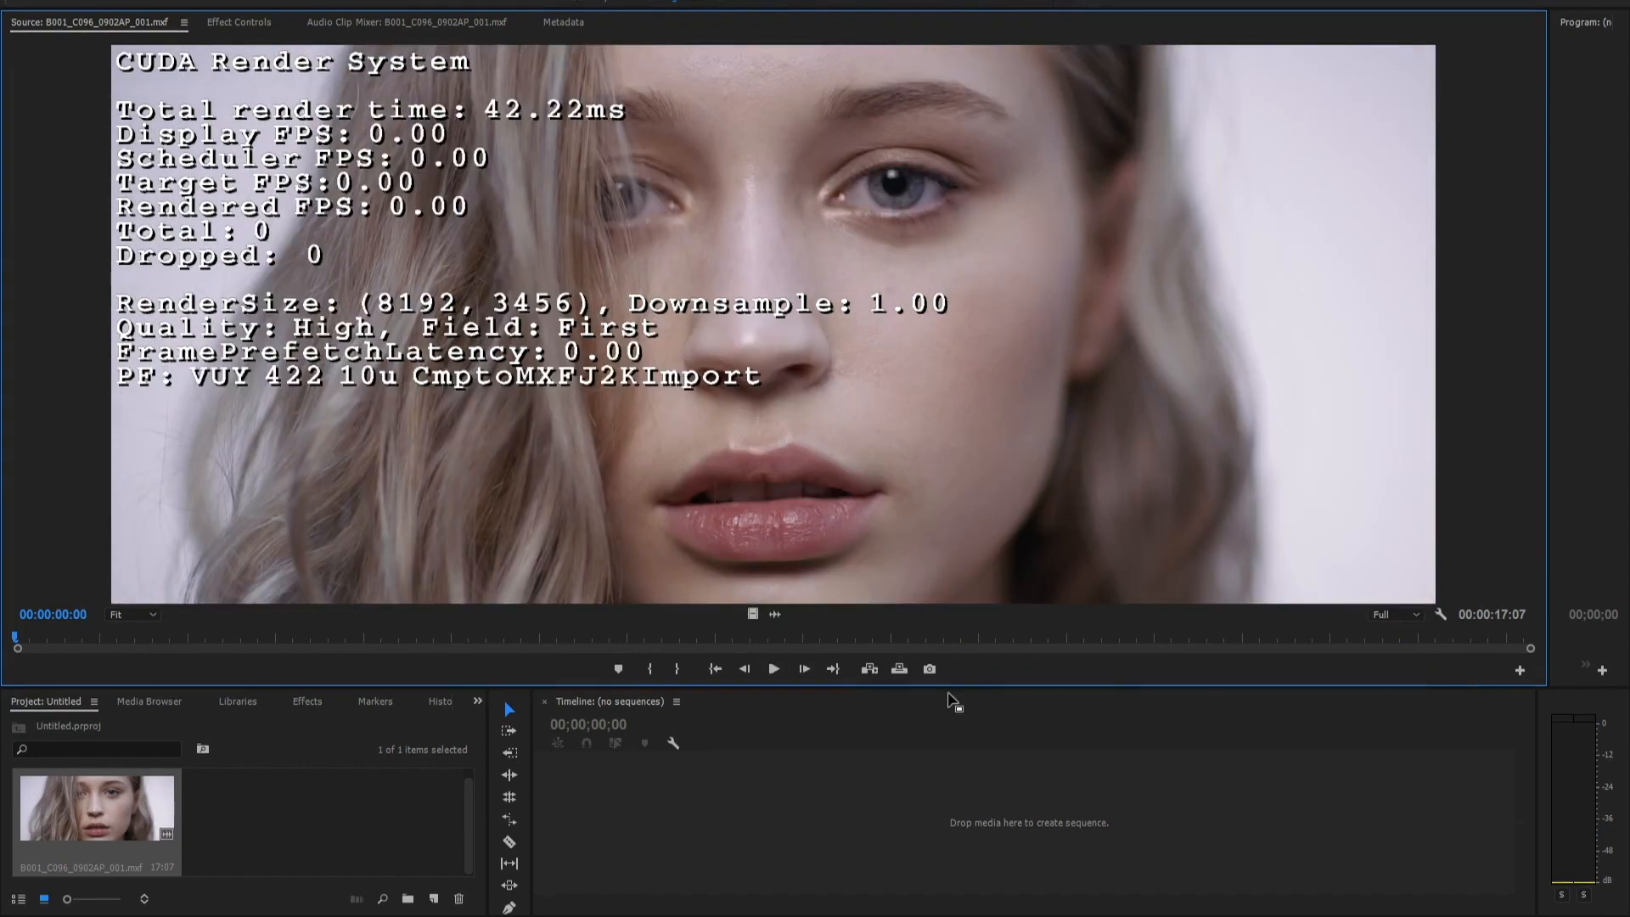
pyautogui.moveTo(773, 668)
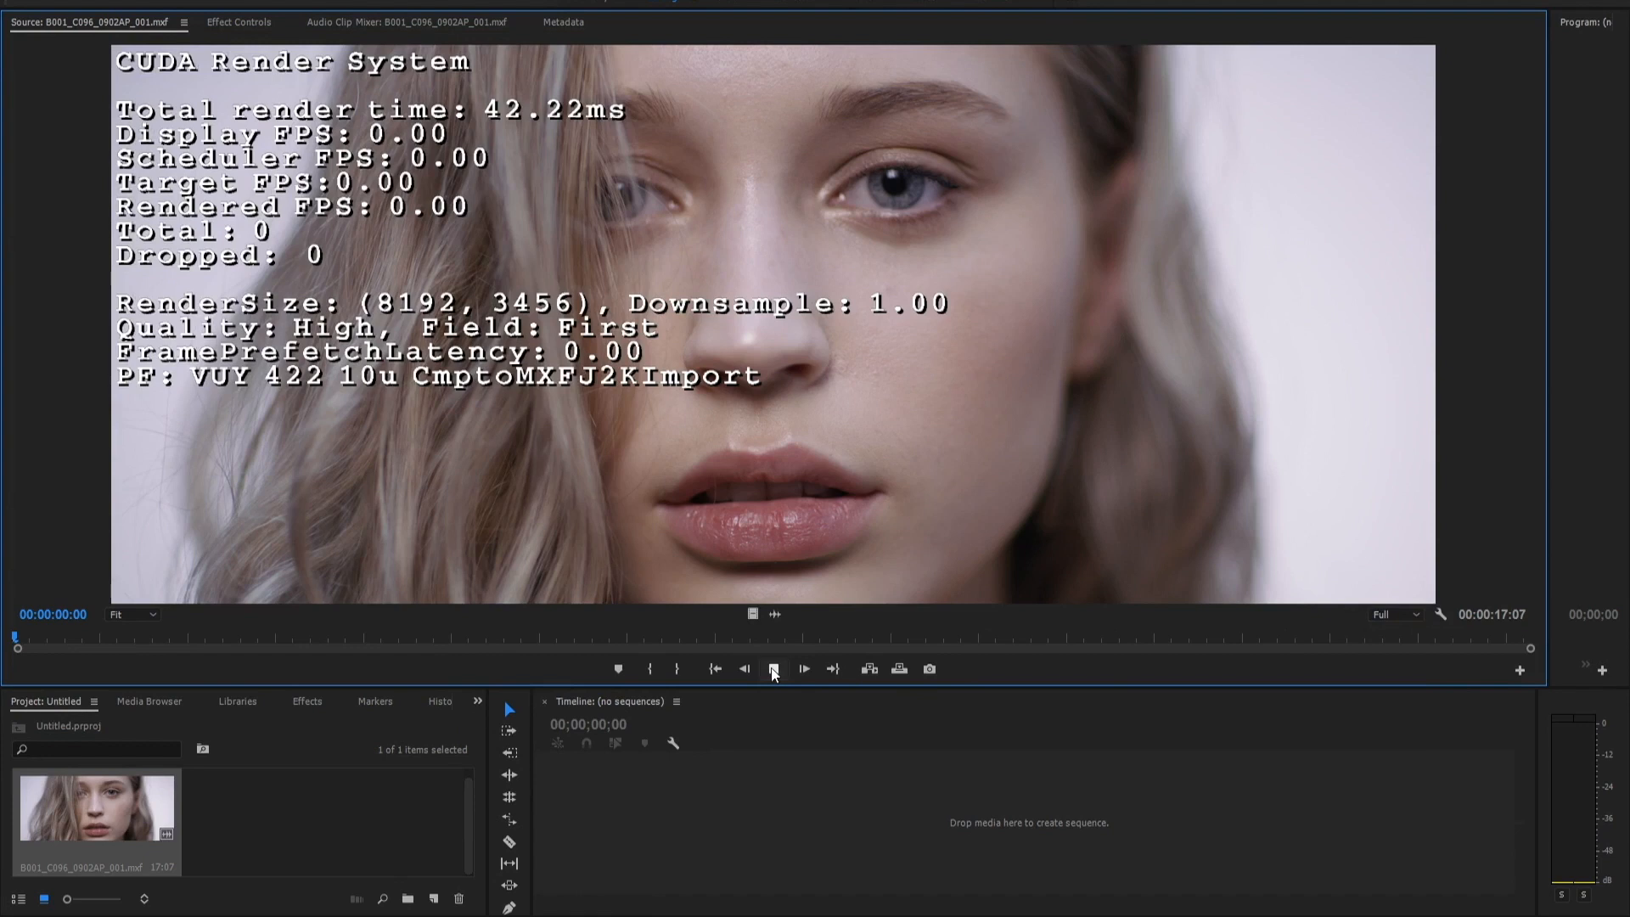
# Play and stop the 8K clip at Full resolution, reaching about 25 fps with no drops
pyautogui.click(771, 668)
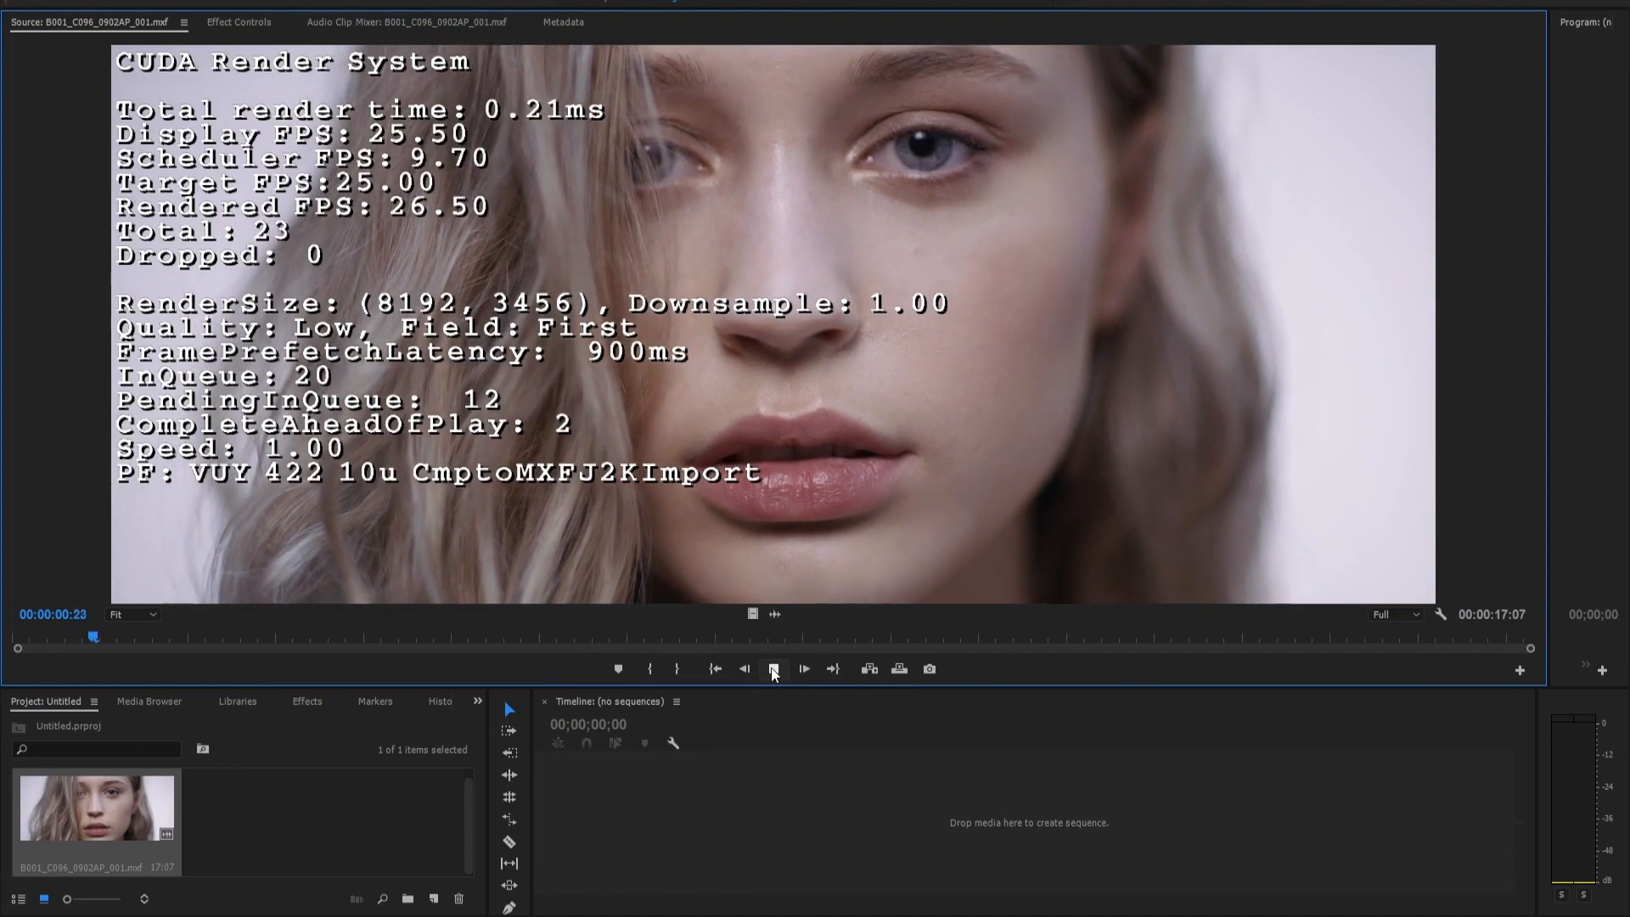
pyautogui.click(772, 668)
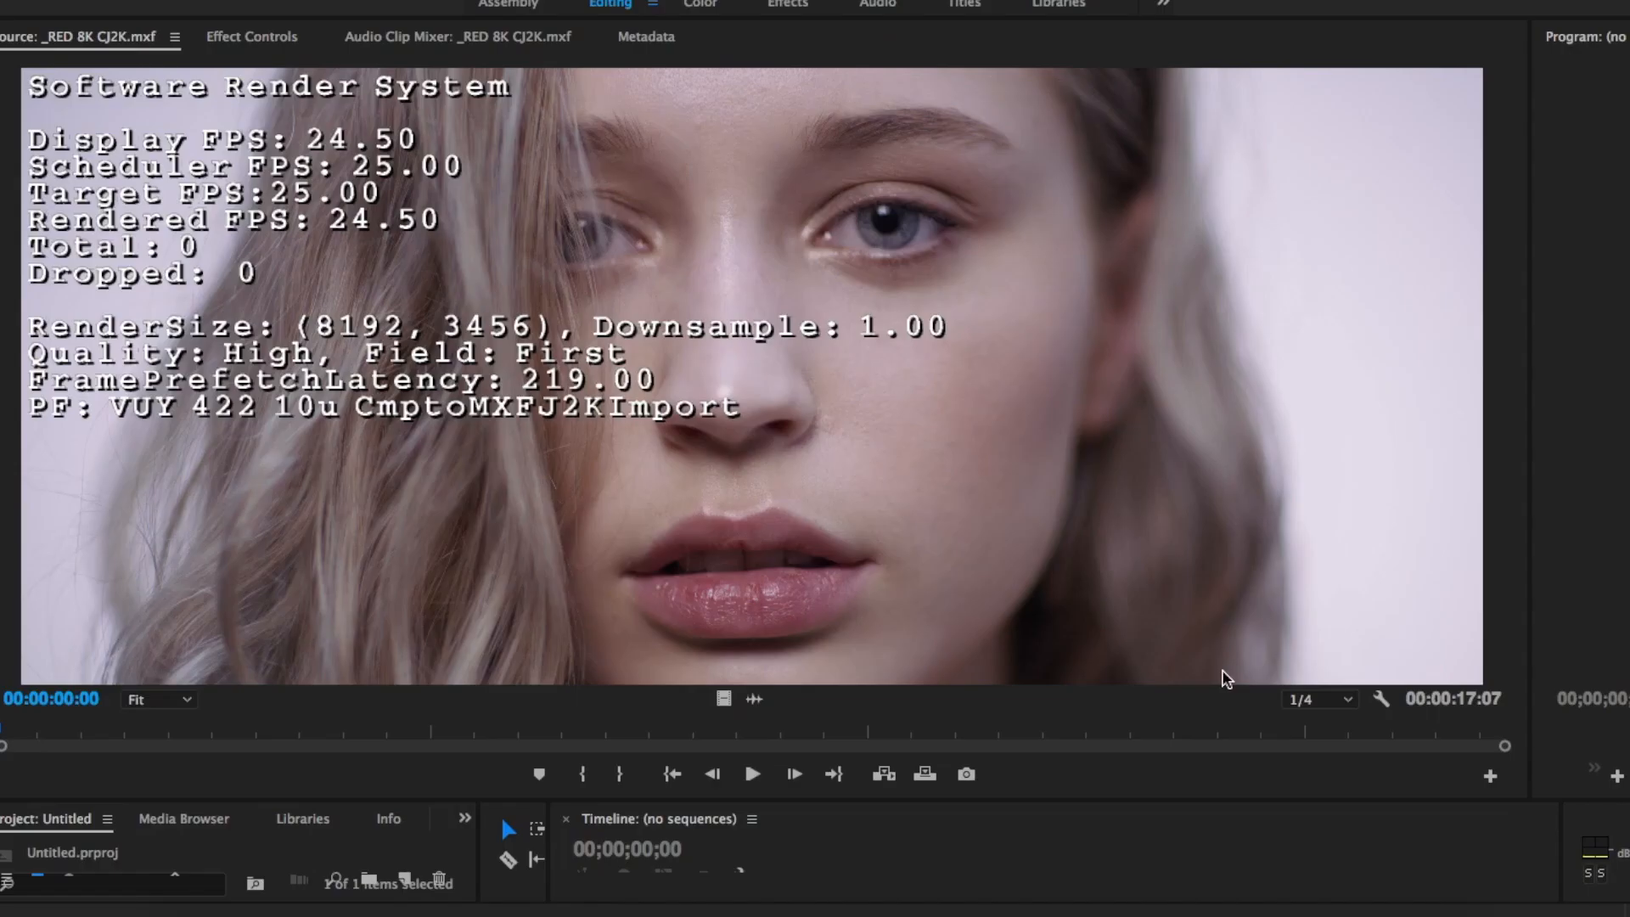
pyautogui.moveTo(1333, 704)
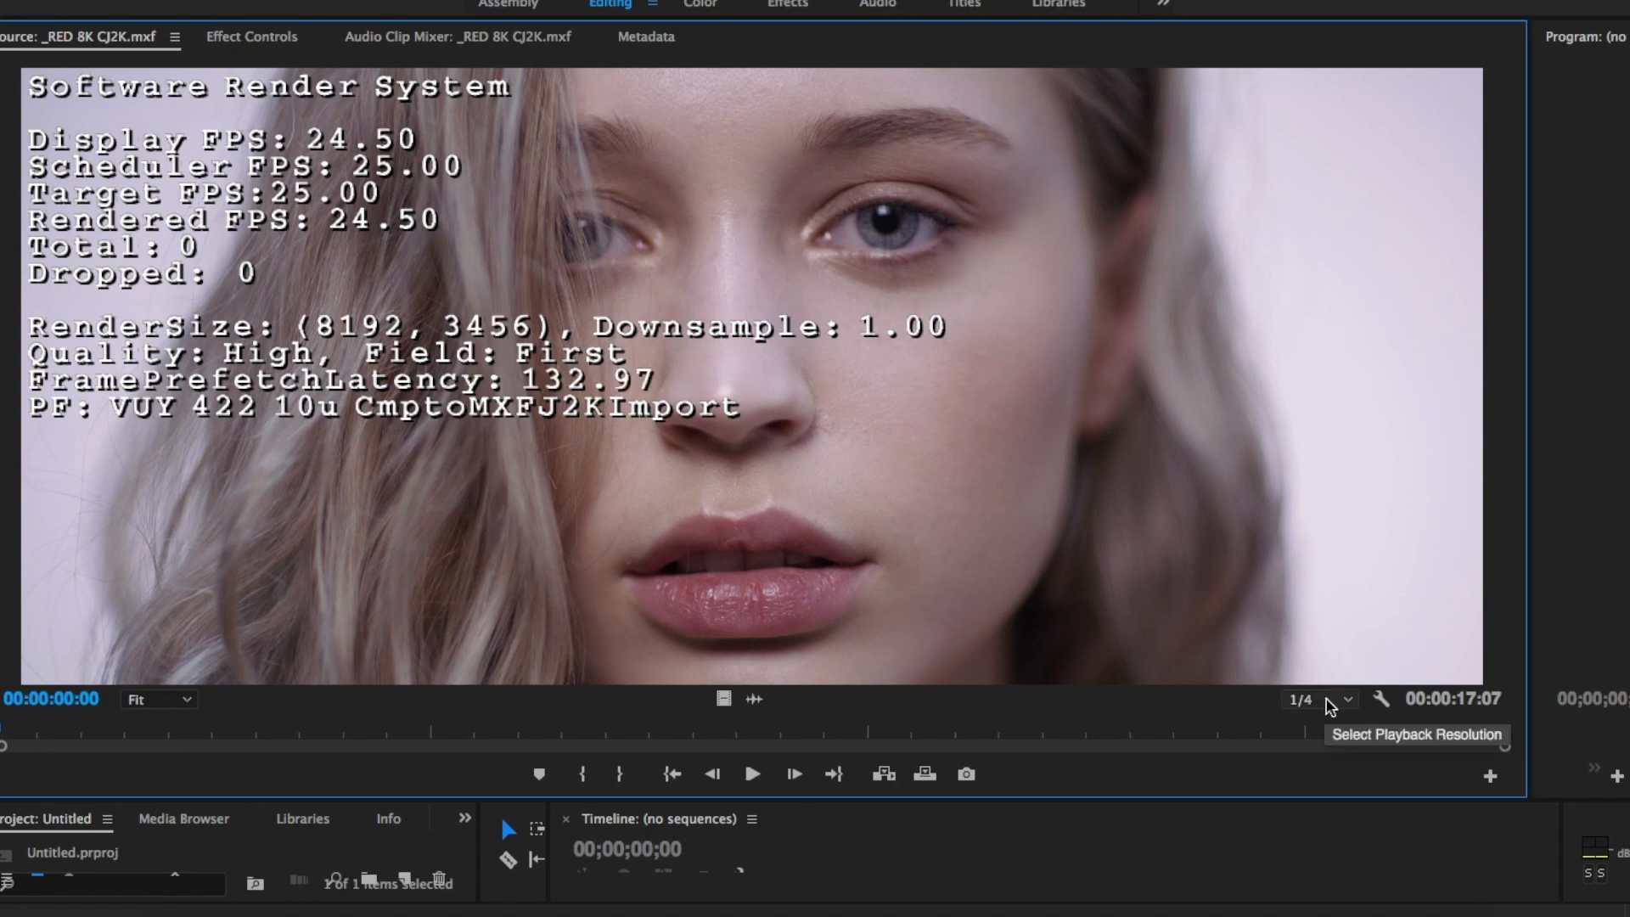
pyautogui.moveTo(1019, 736)
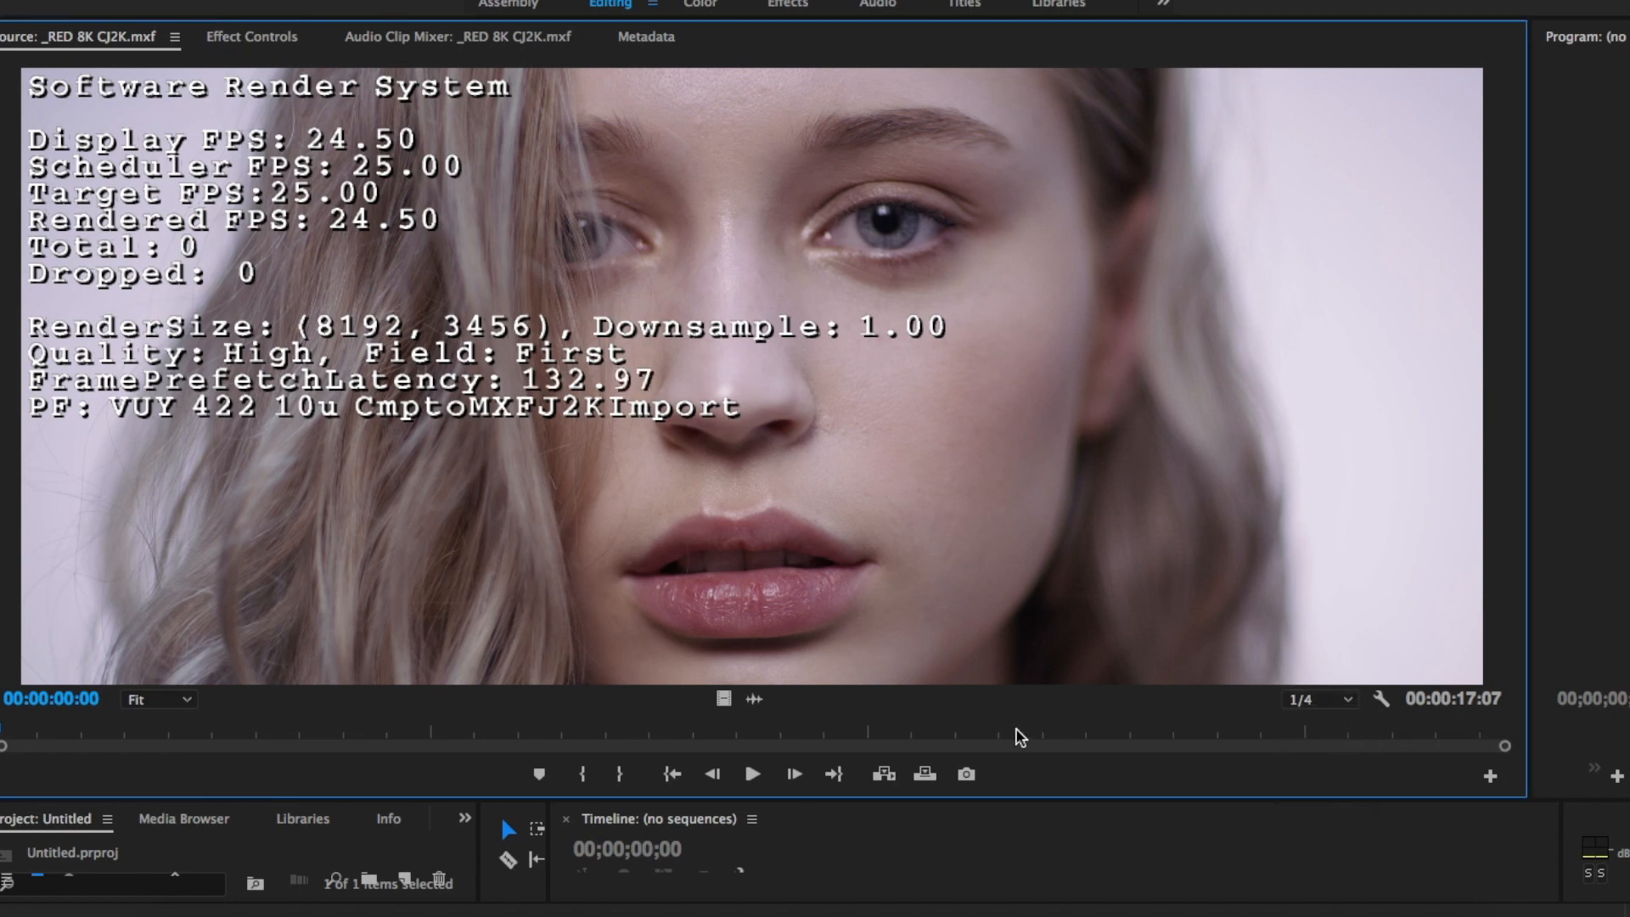
# Start playback of _RED 8K CJ2K.mxf at 1/4 resolution
pyautogui.click(753, 773)
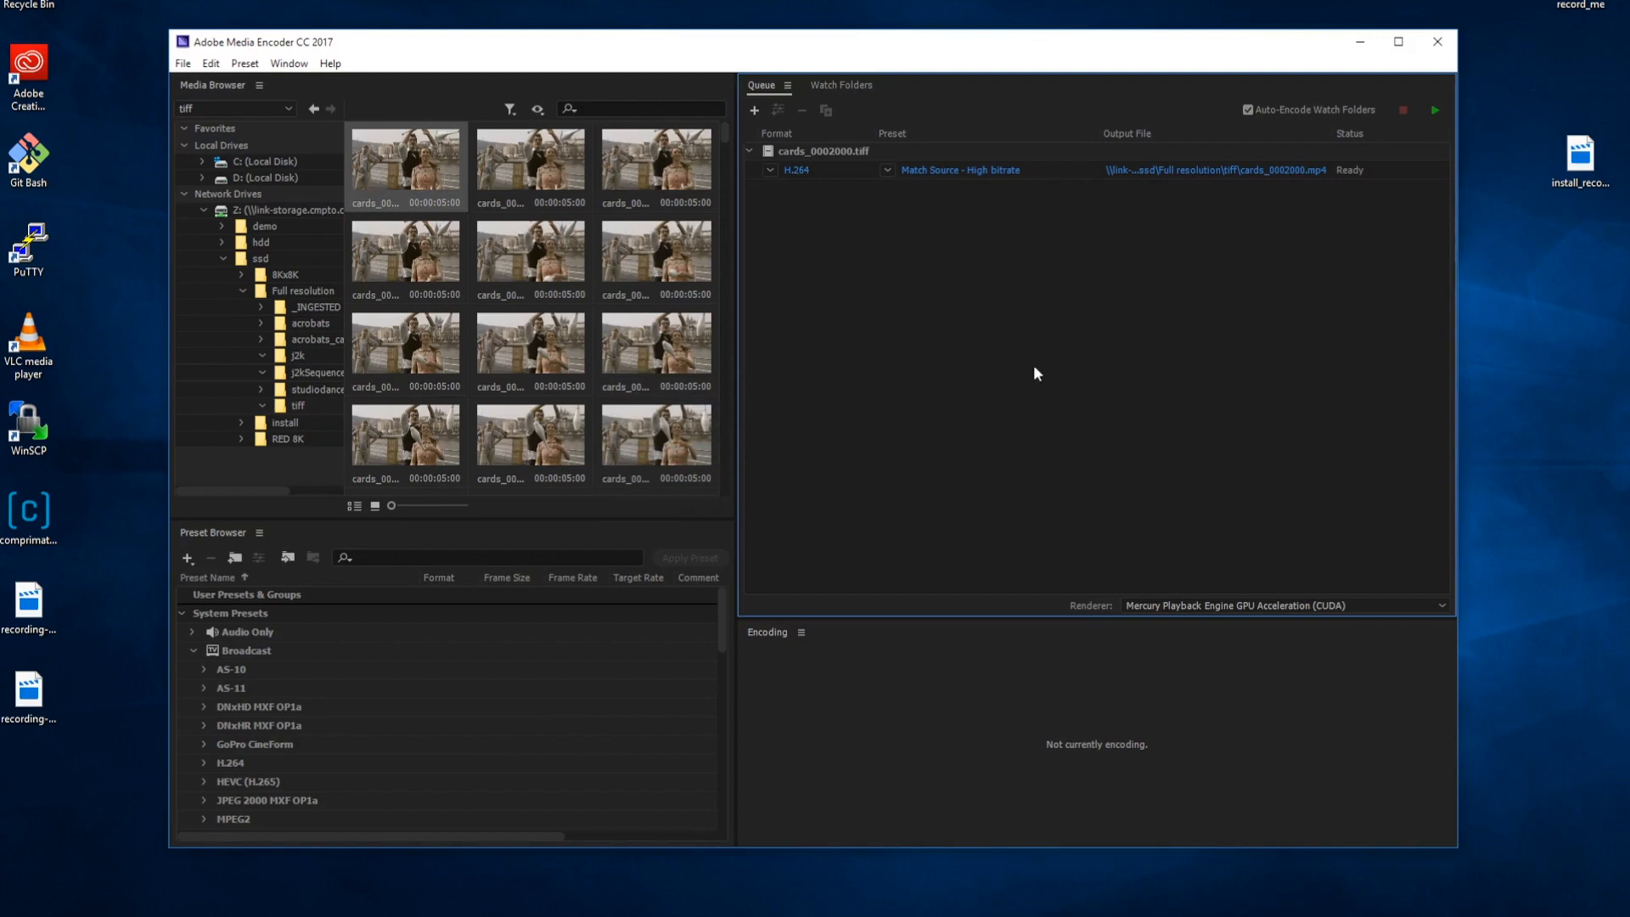
pyautogui.moveTo(959, 169)
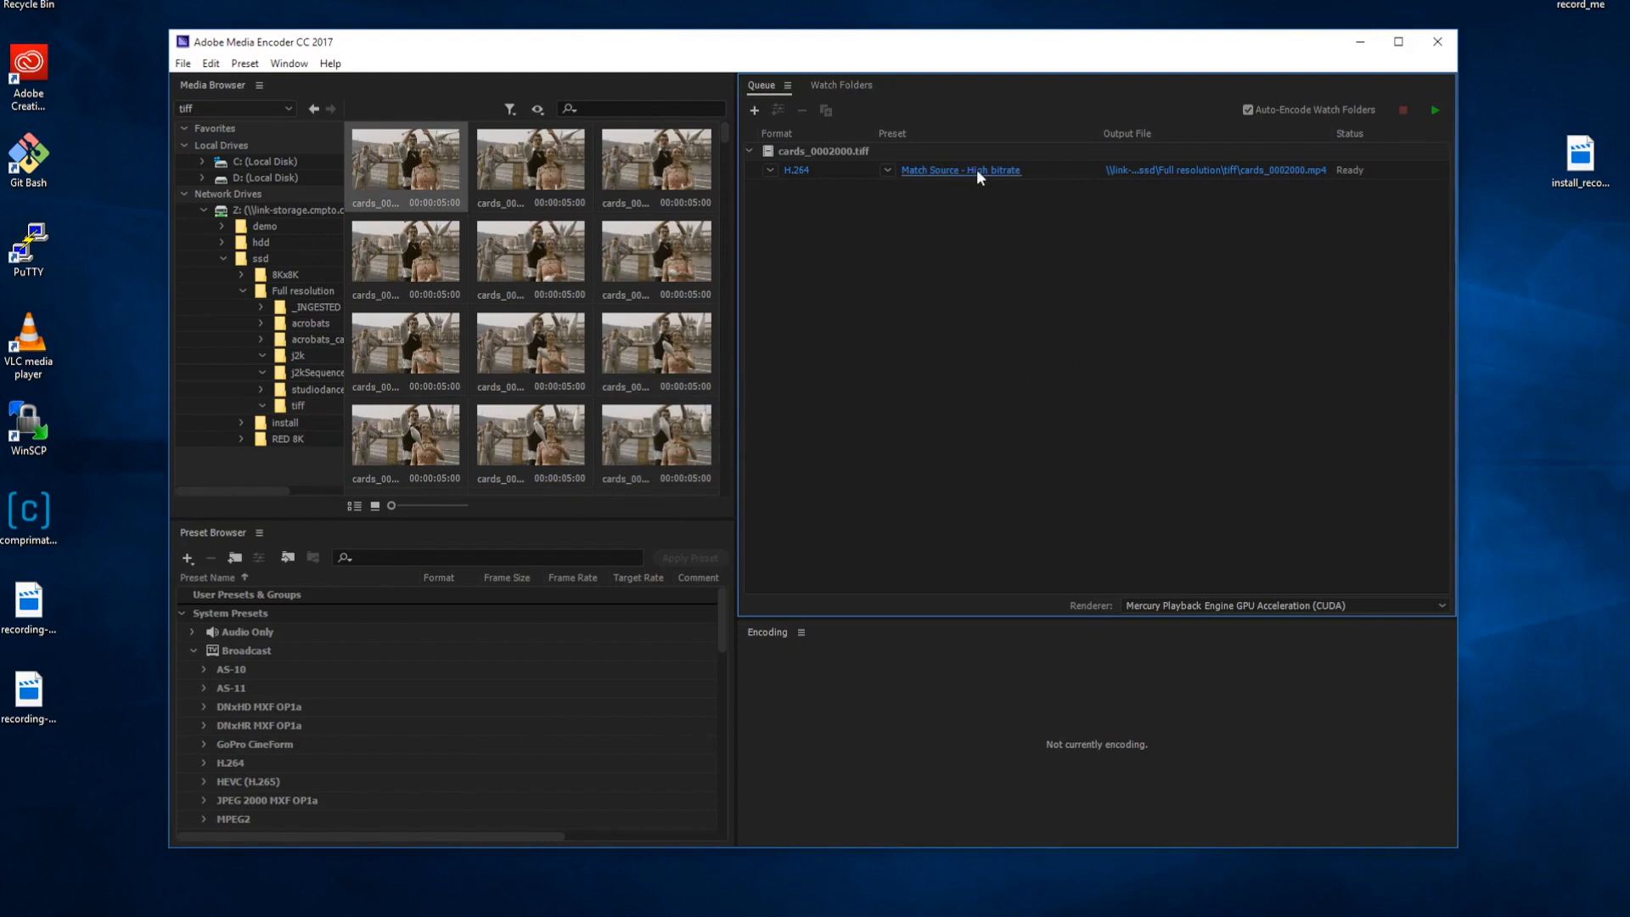
# Open Export Settings via the 'Match Source - High bitrate' preset link of cards_0002000.tiff
pyautogui.click(959, 171)
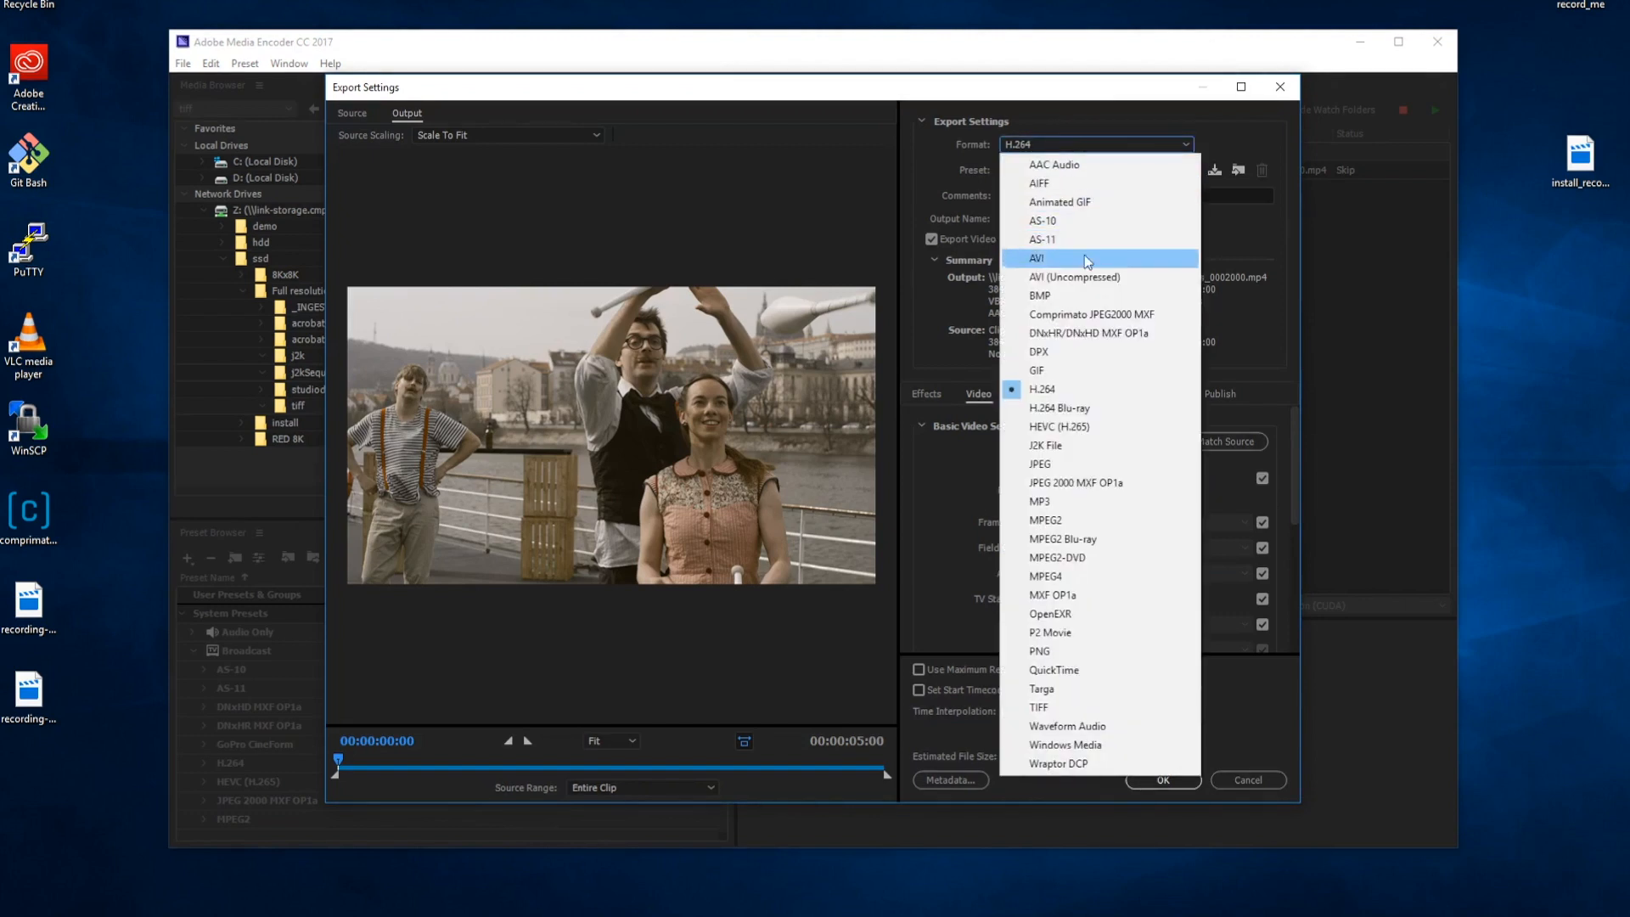
pyautogui.moveTo(1121, 319)
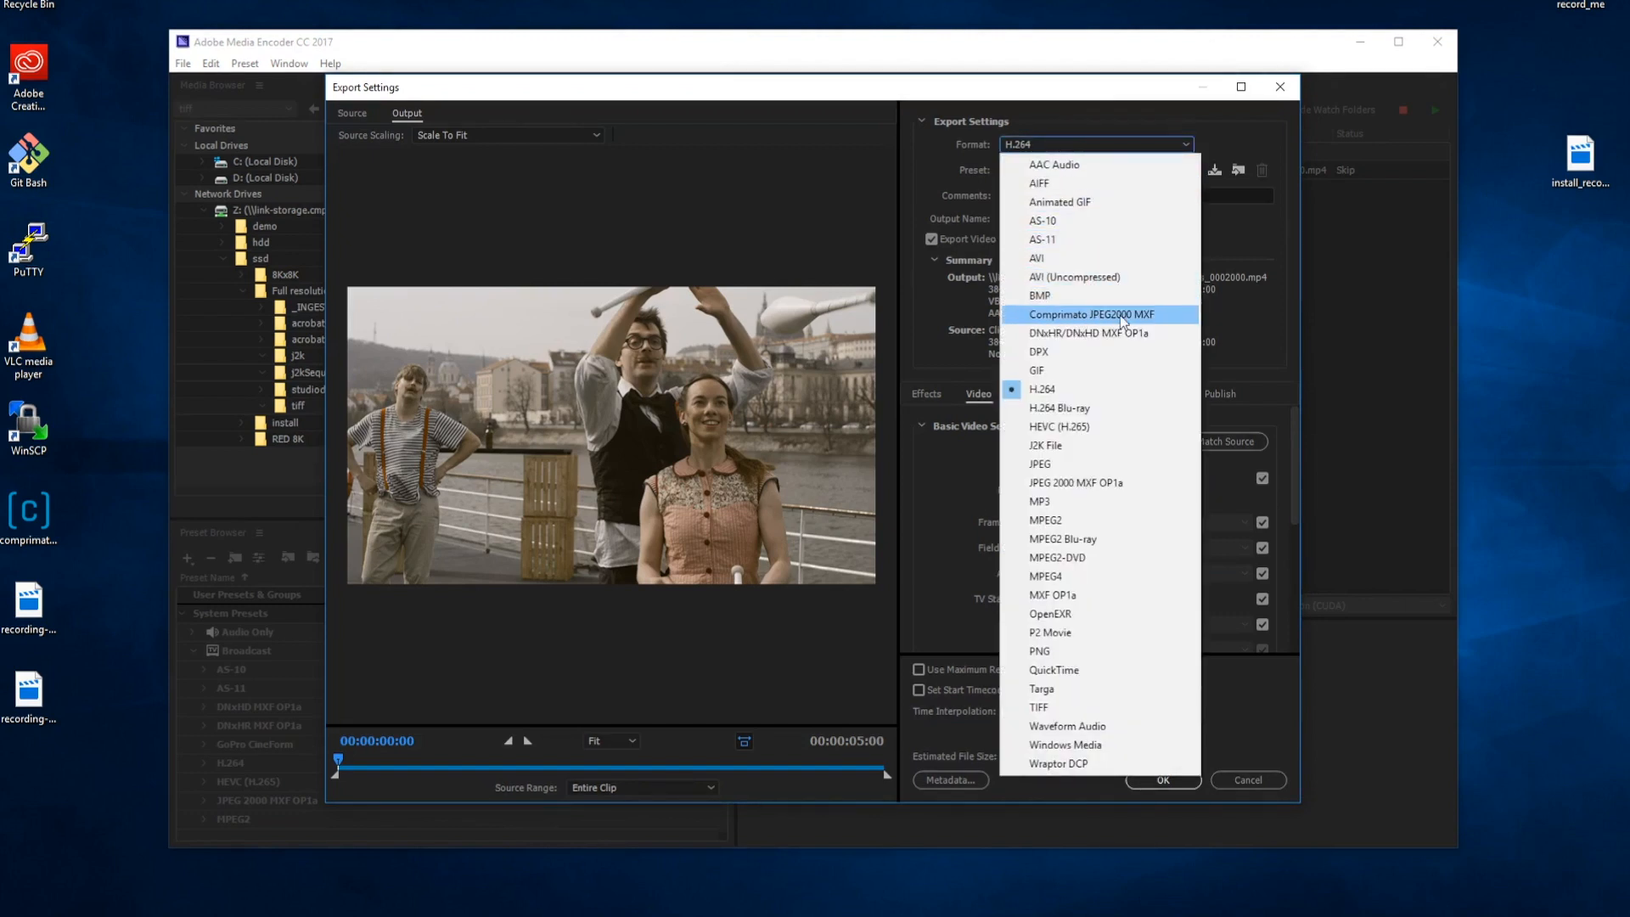
# Set the export format to Comprimato JPEG2000 MXF and confirm with OK
pyautogui.click(1089, 314)
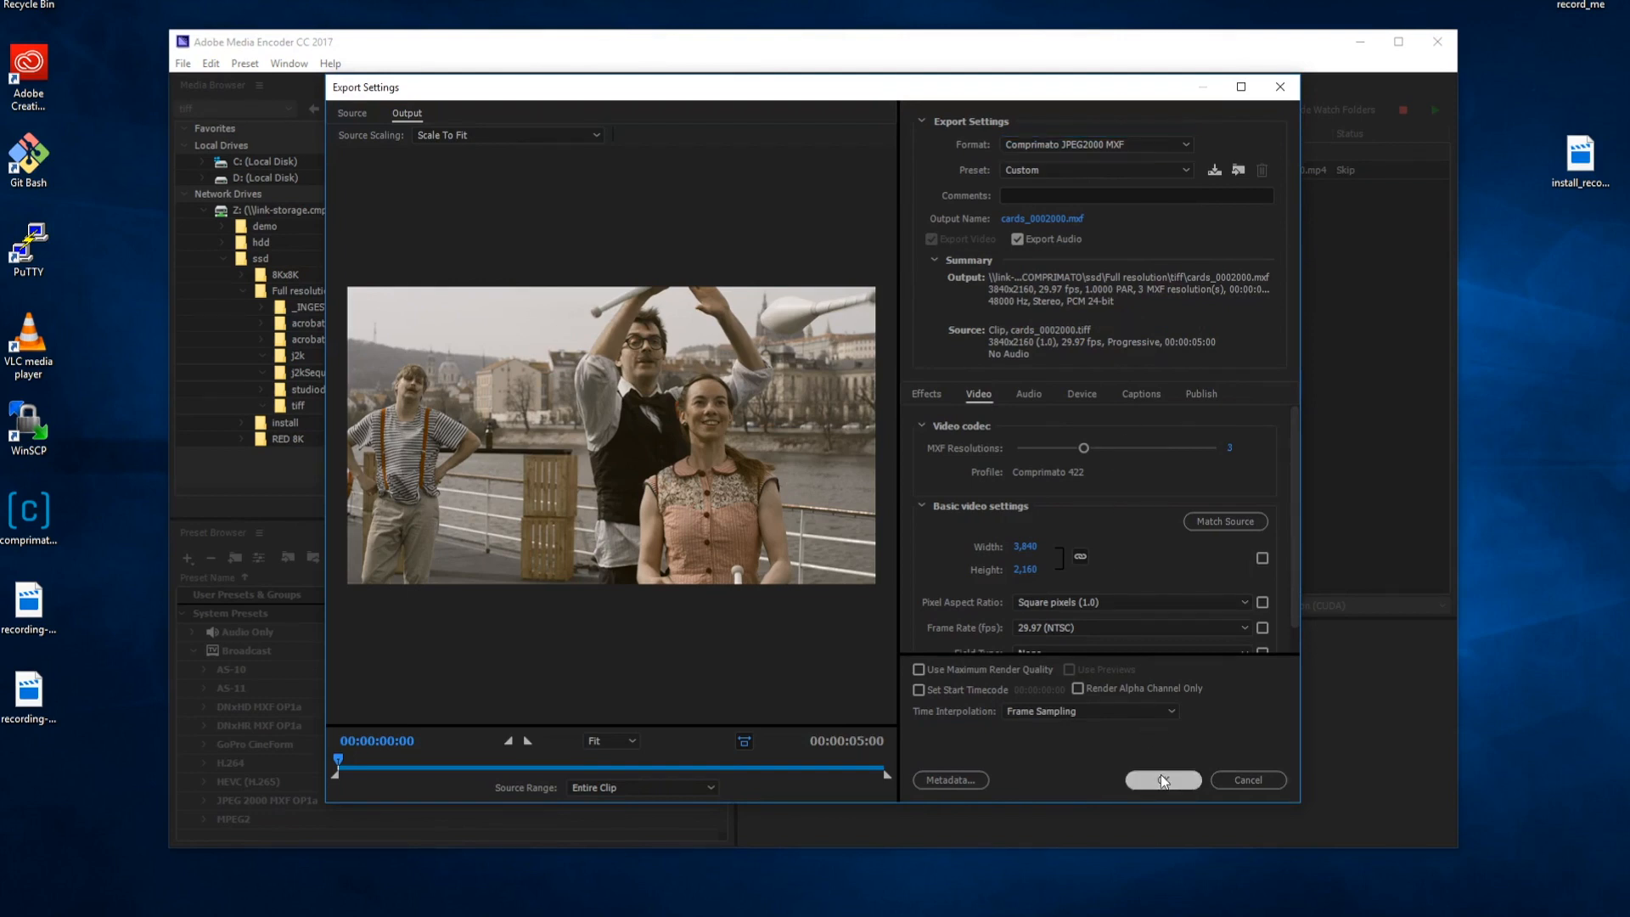
pyautogui.click(1161, 779)
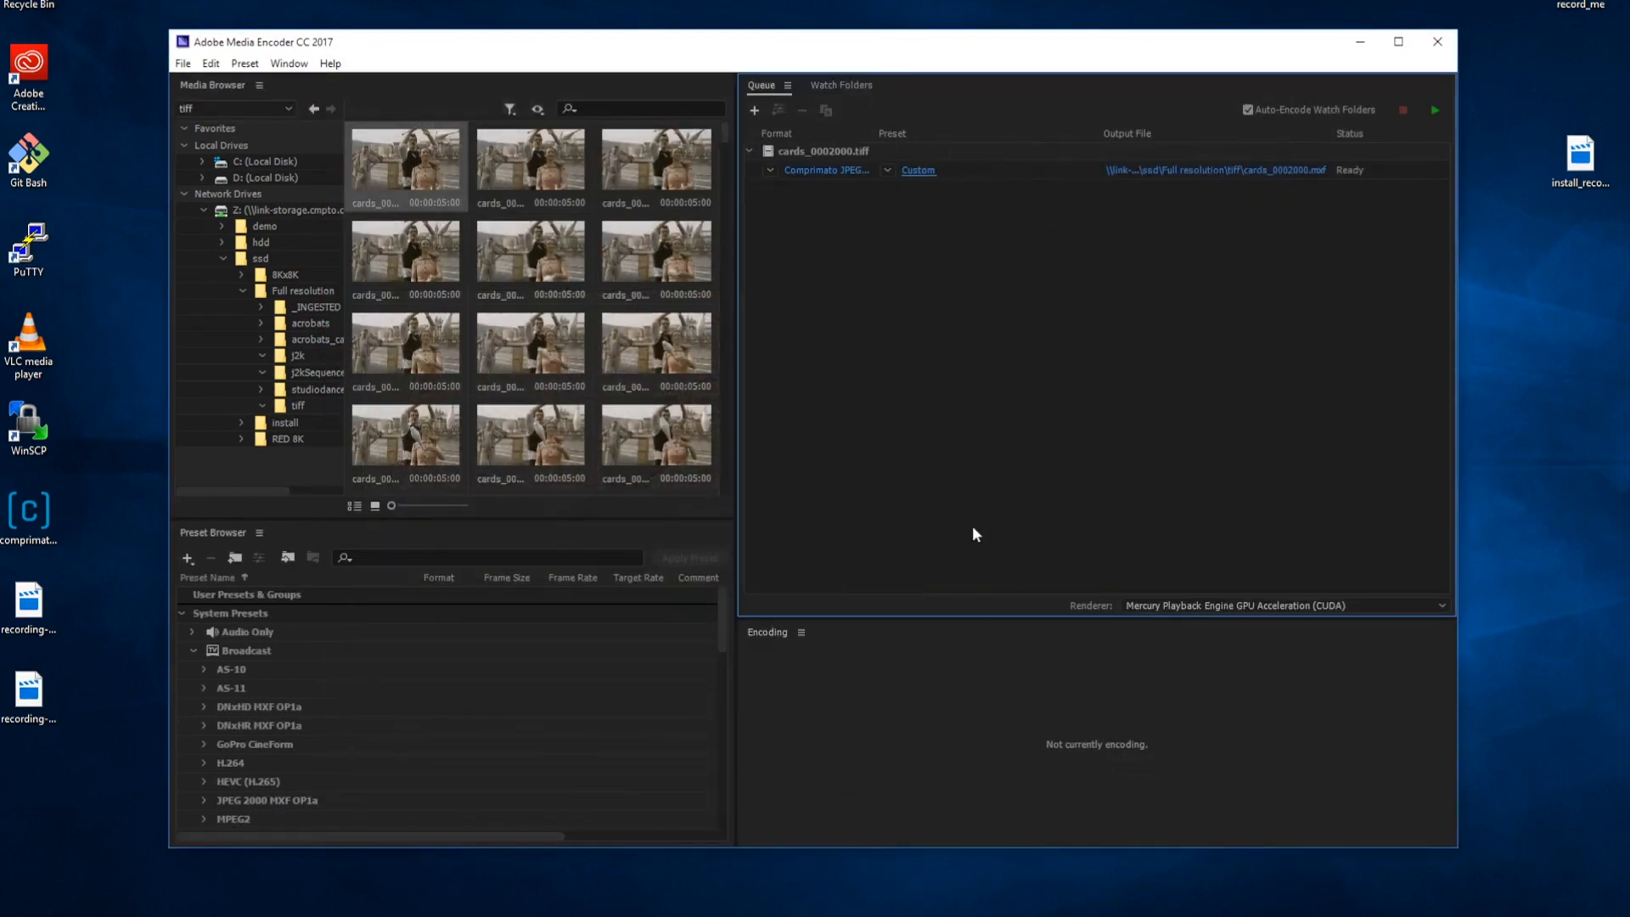
pyautogui.moveTo(1426, 125)
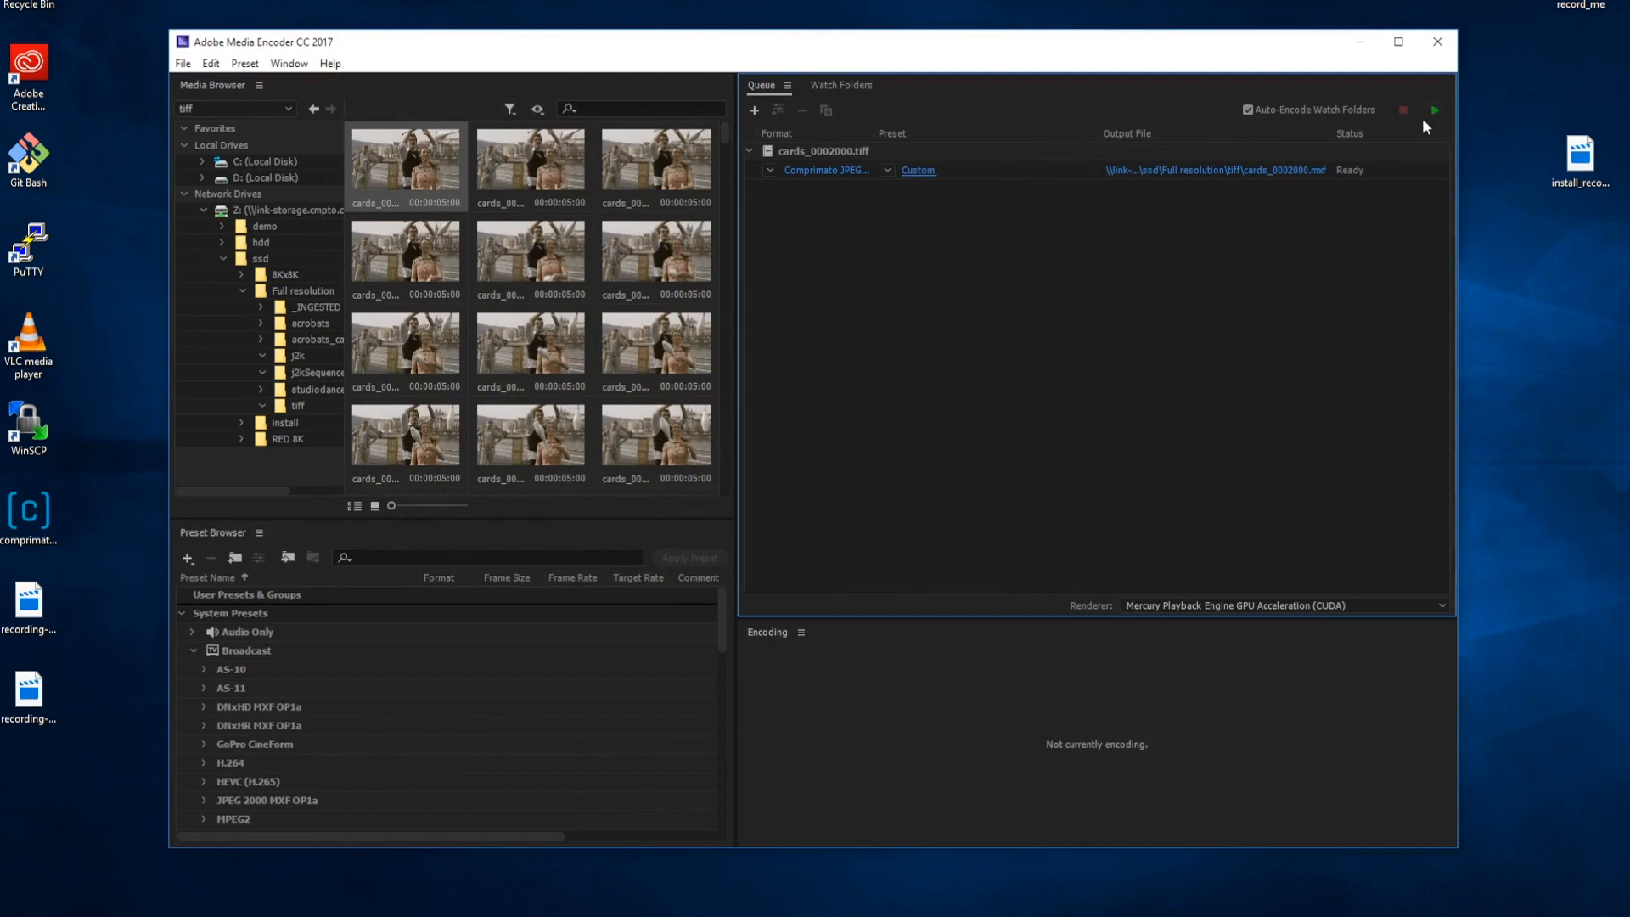
# Start the queue to encode cards_0002000 to Comprimato JPEG2000 MXF
pyautogui.click(1434, 110)
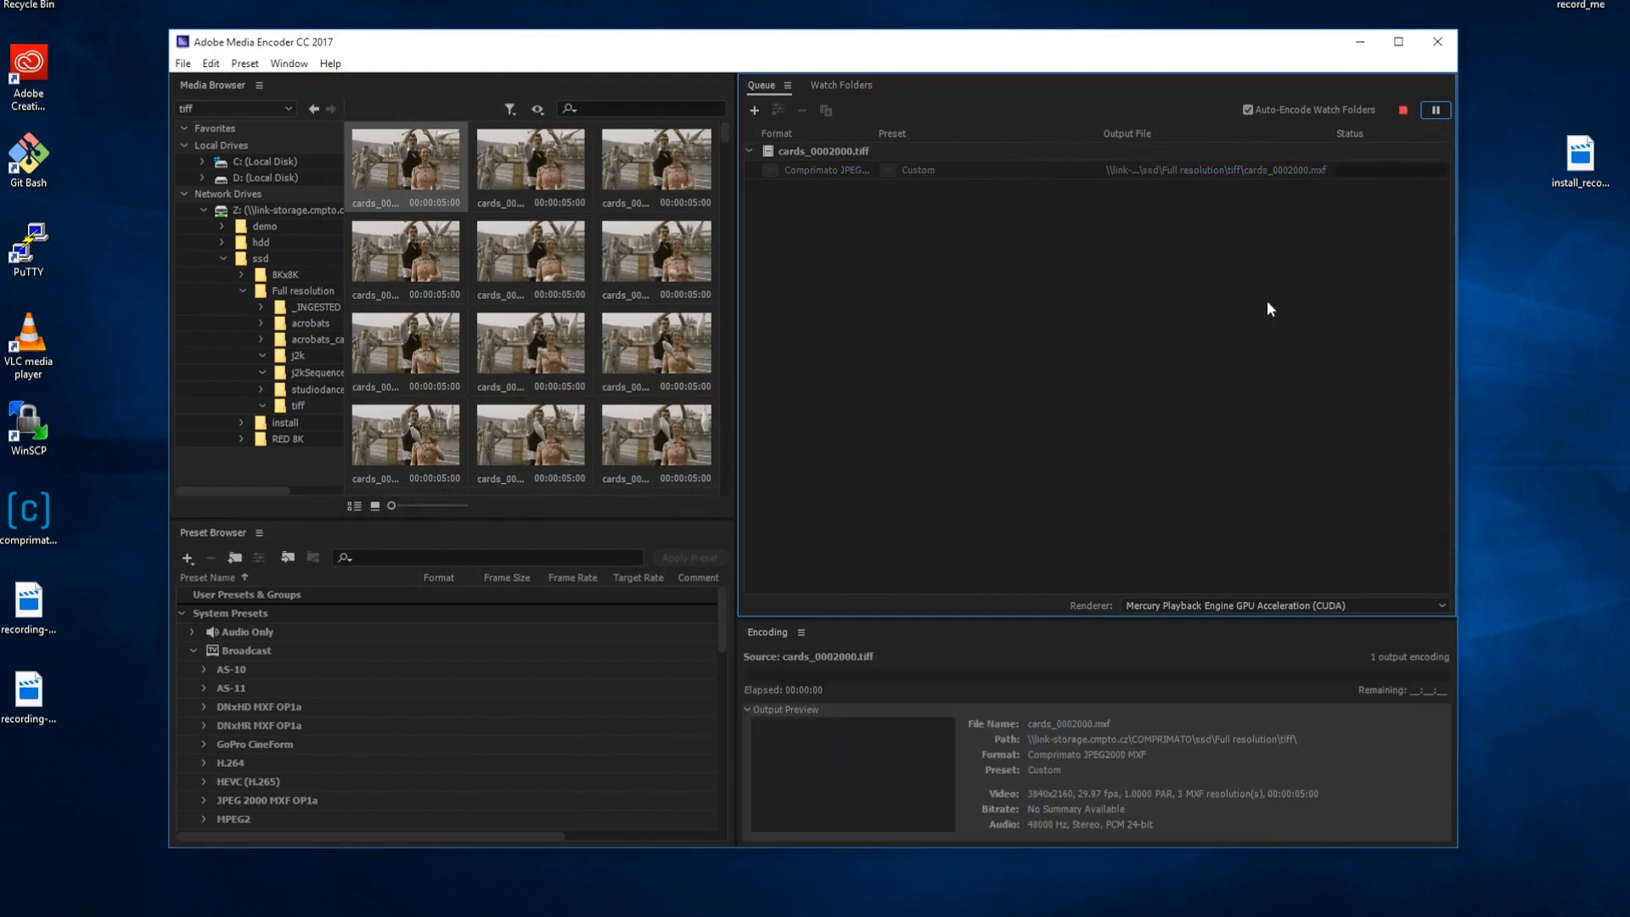
pyautogui.moveTo(1085, 708)
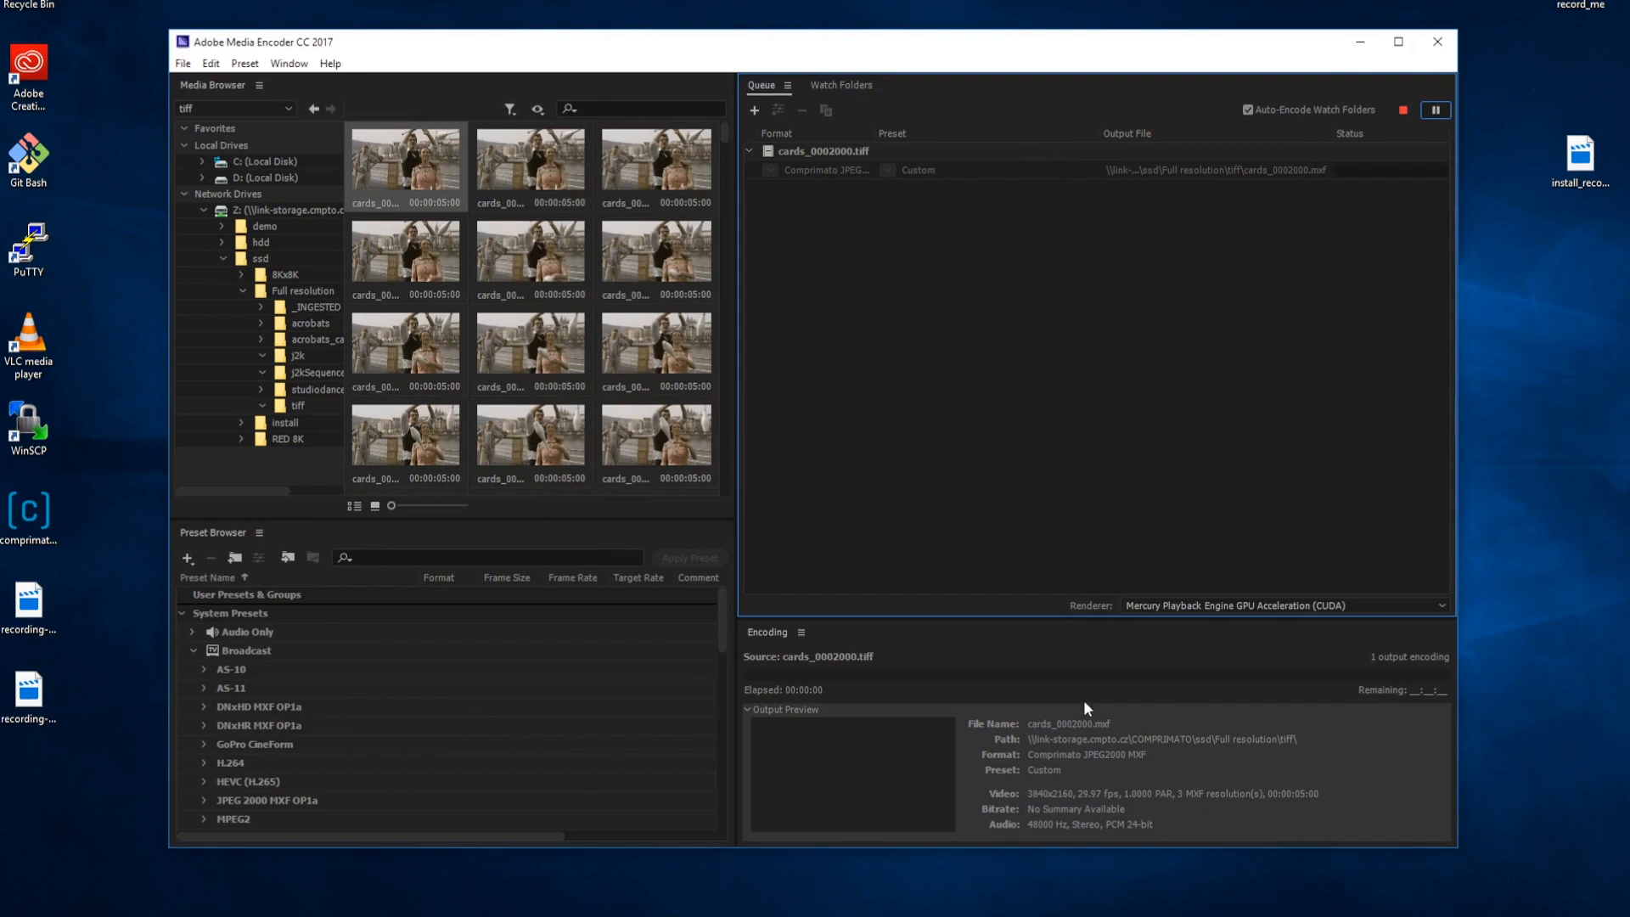